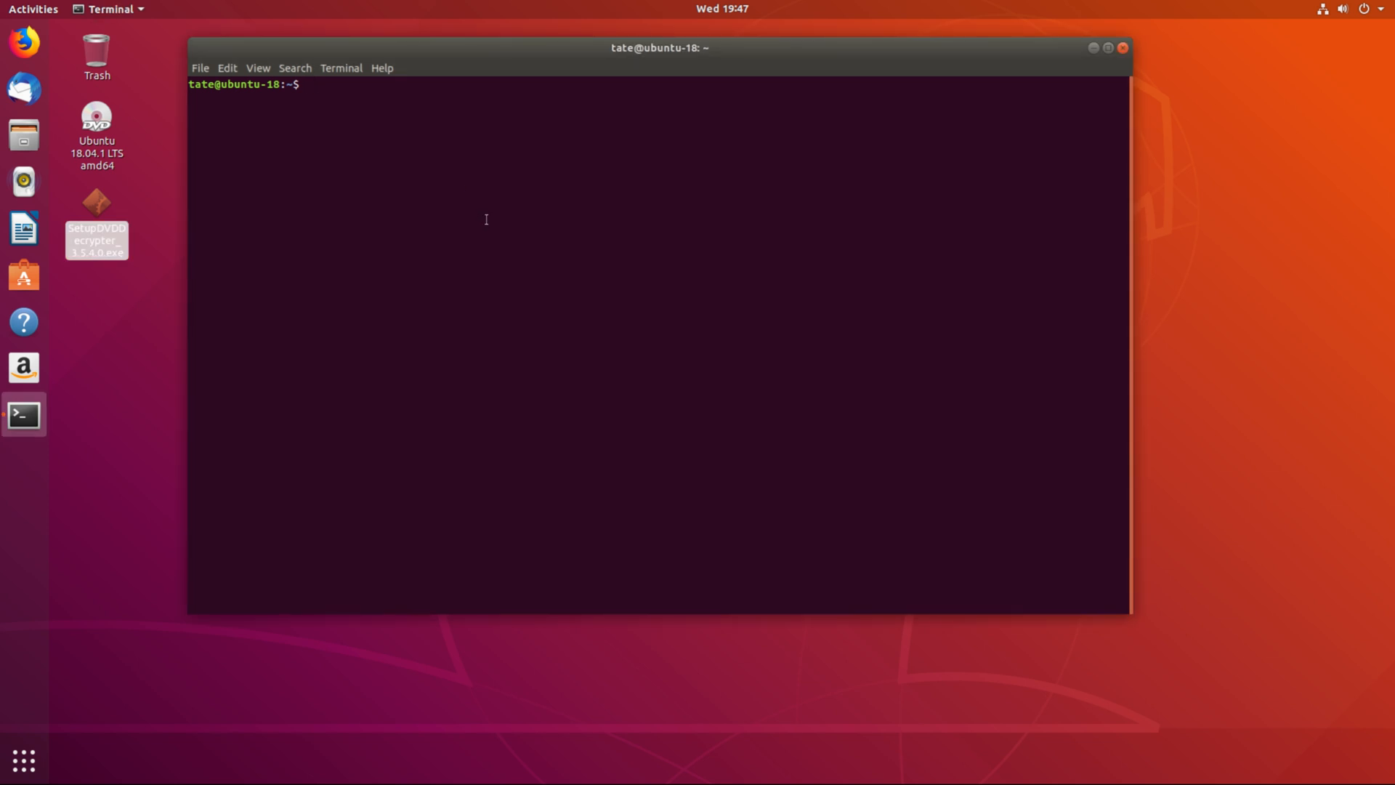
# Step: Run sudo apt update to refresh the package lists, finding 77 upgradable packages
pyautogui.write('sudo')
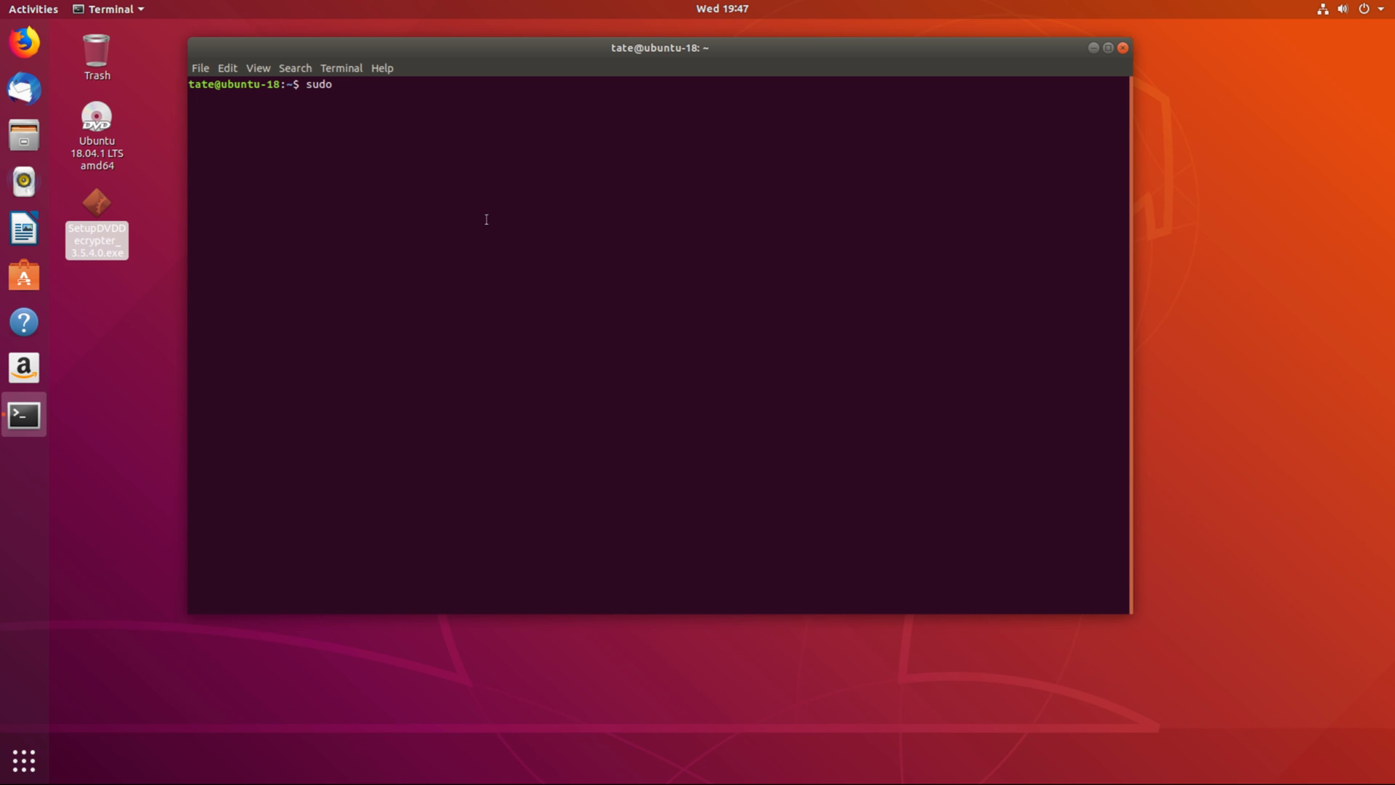
pyautogui.write('apt')
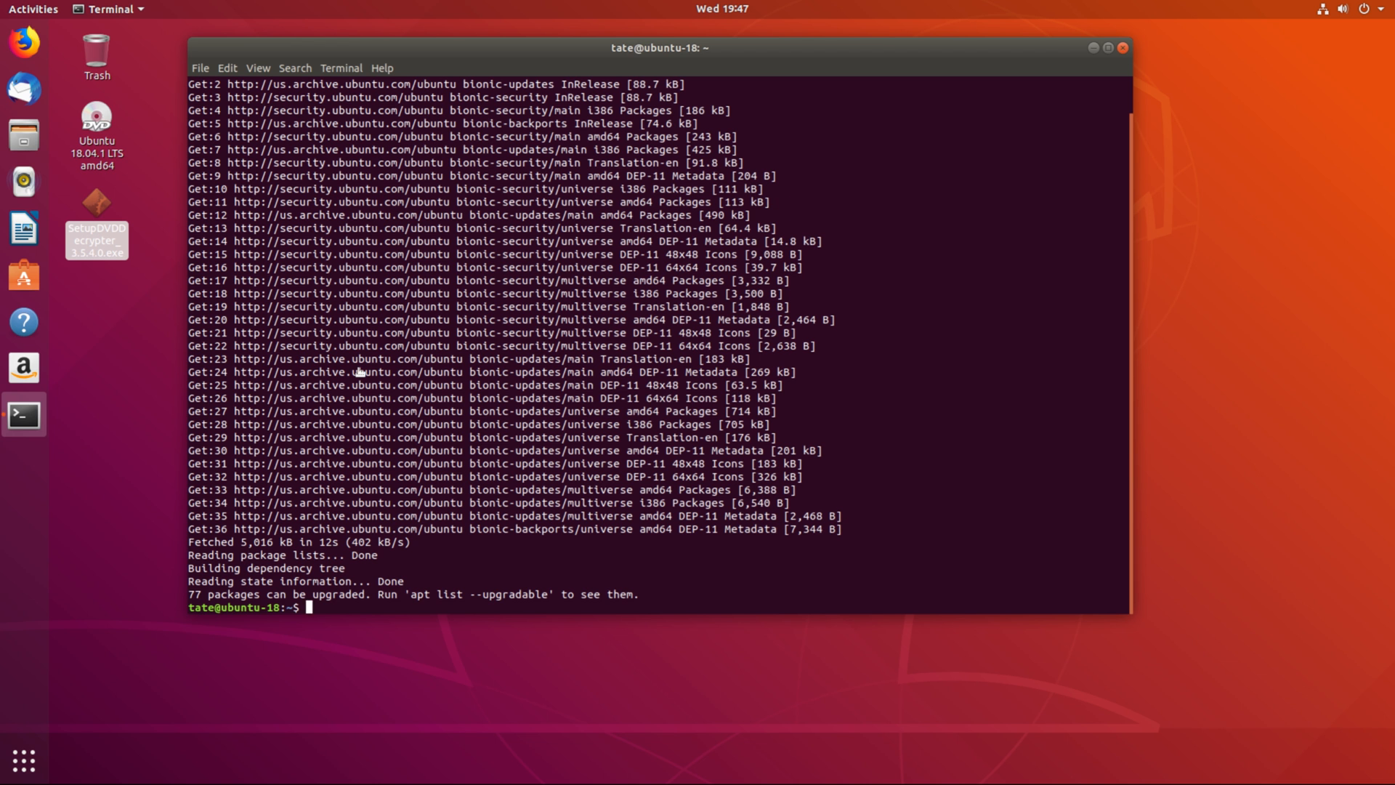
# Step: Run sudo apt install wine64 and confirm with y to install it with dependencies
pyautogui.write('sudo apt')
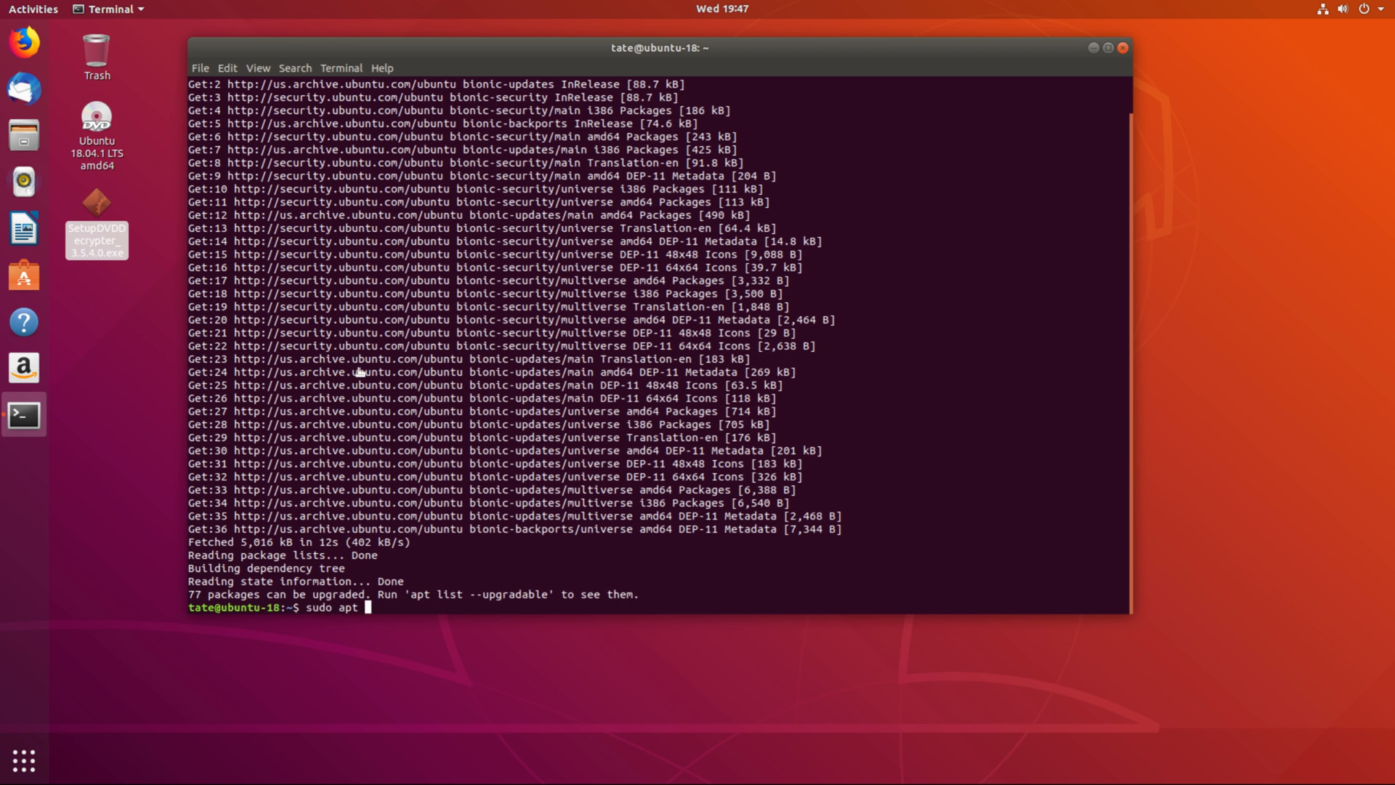
pyautogui.write('inst')
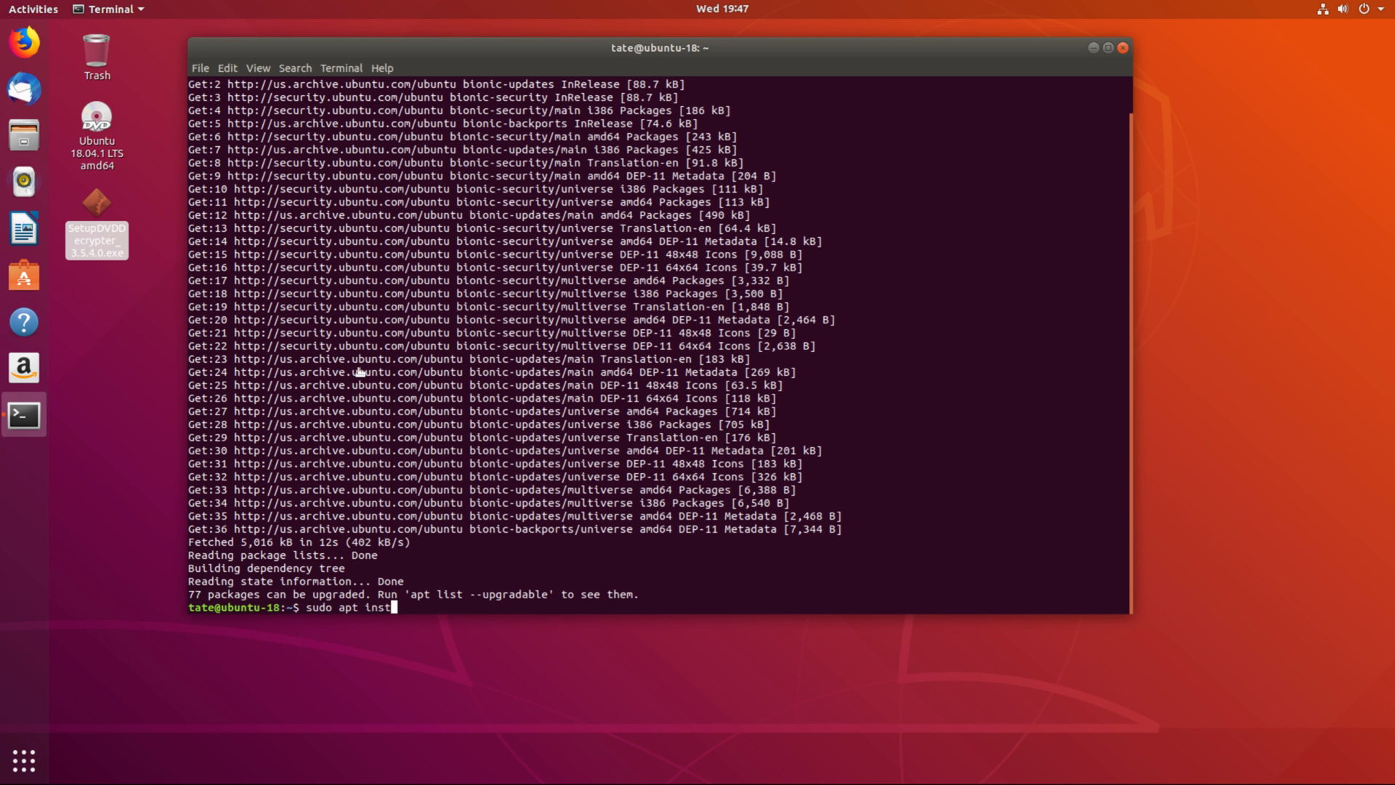
pyautogui.write('all')
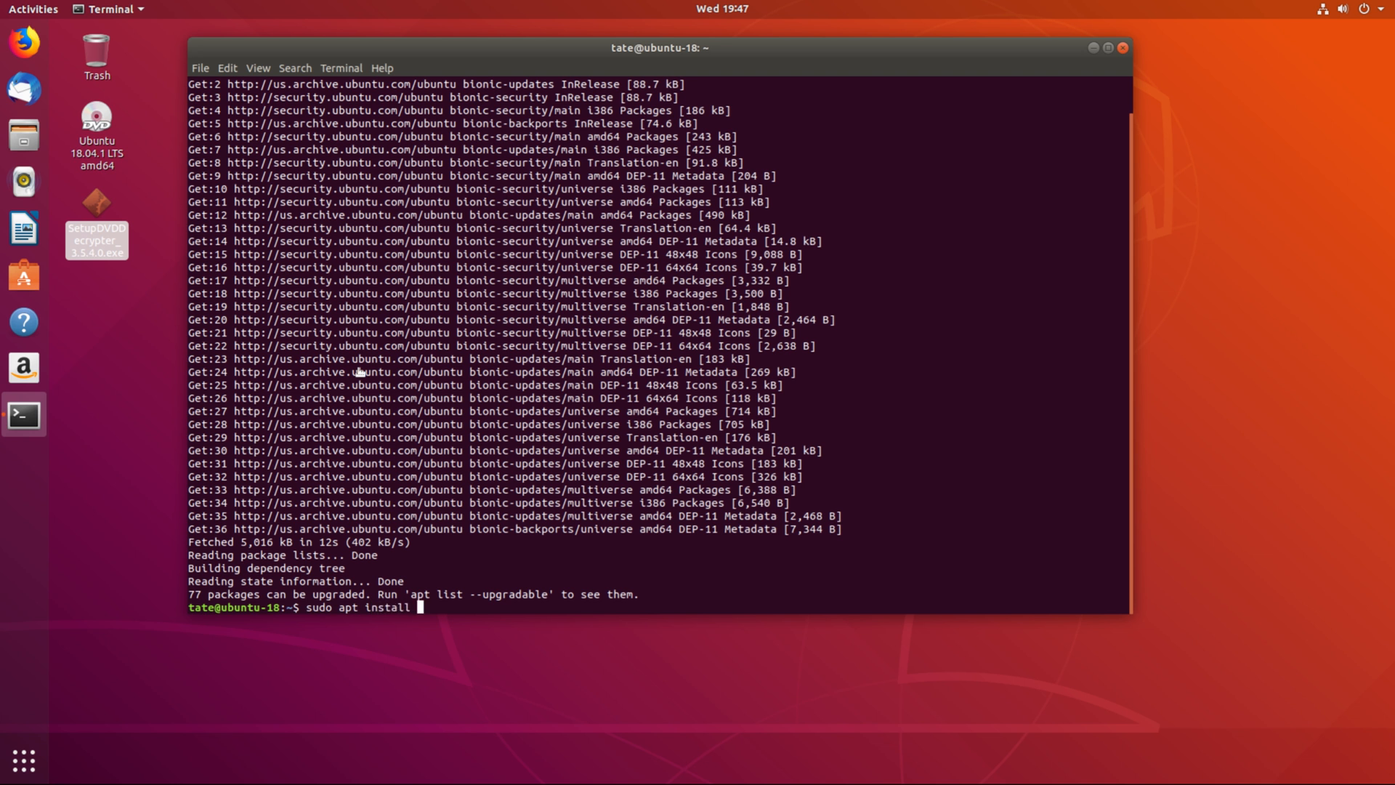
pyautogui.write('wine6')
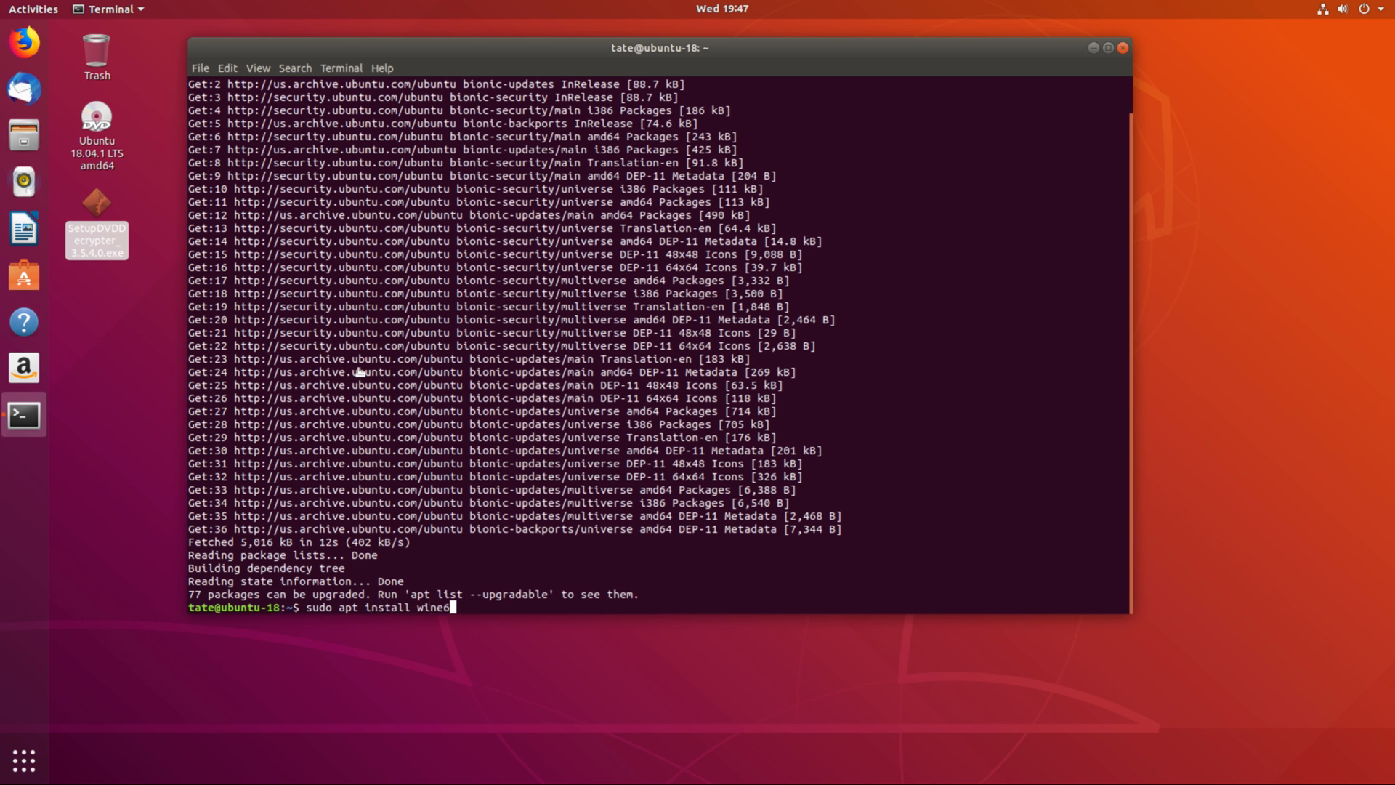
pyautogui.write('4')
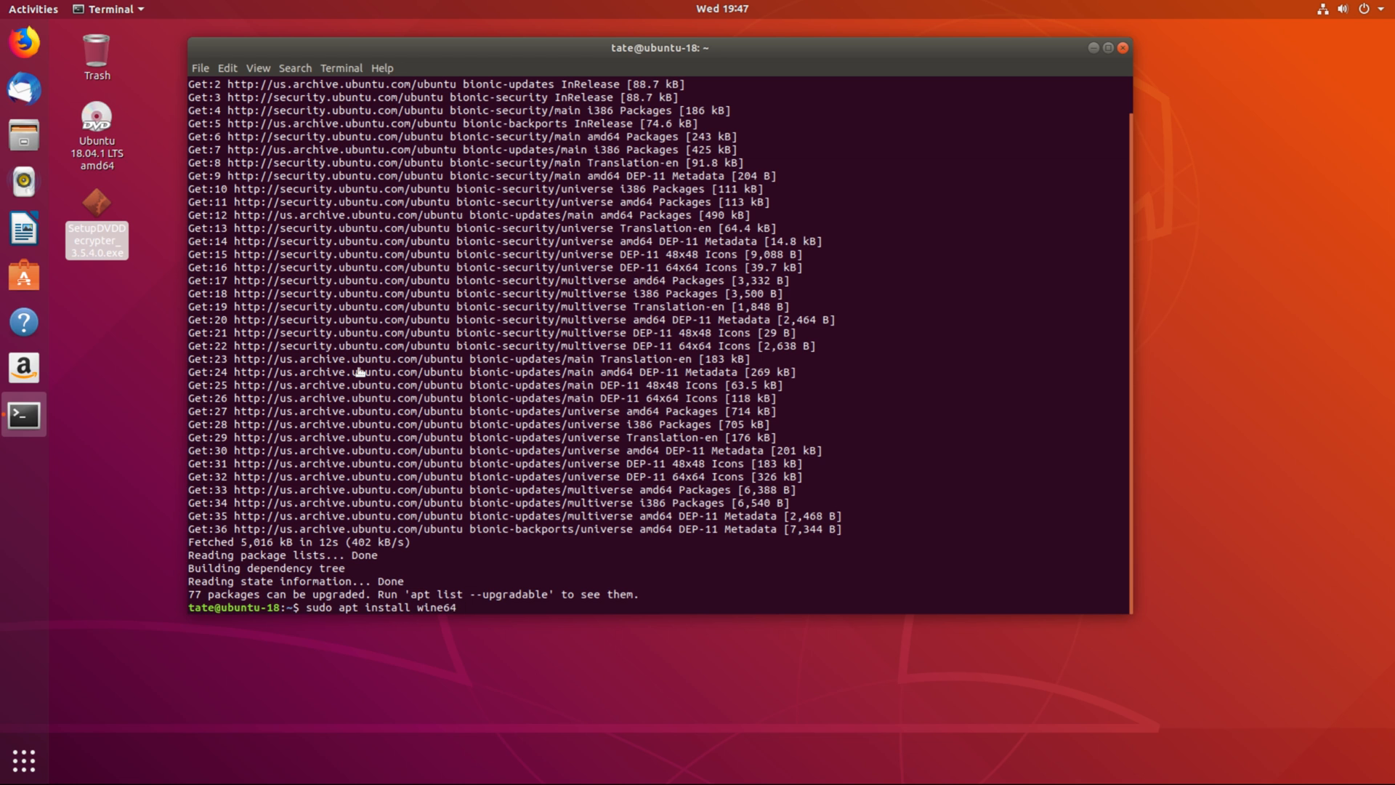
pyautogui.press('Return')
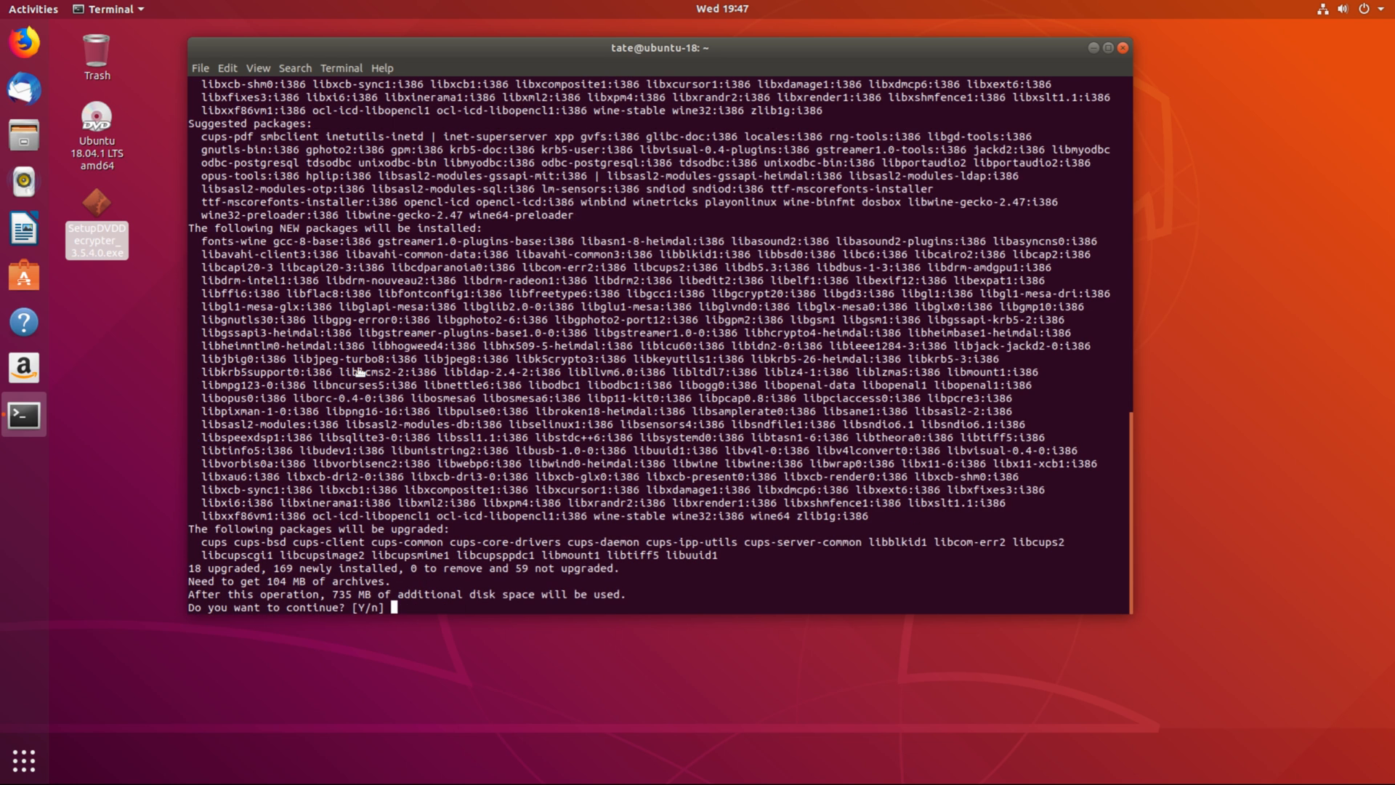
pyautogui.write('y')
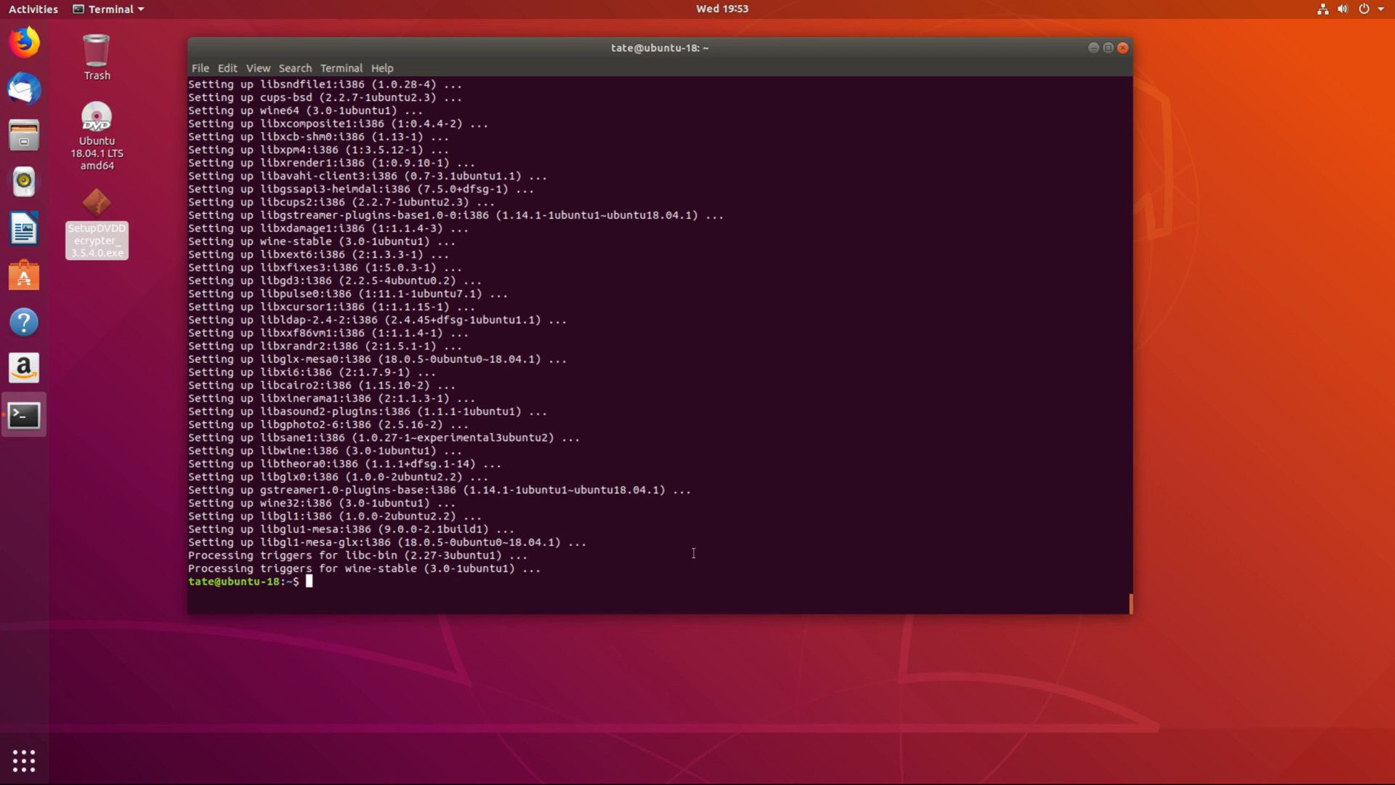
pyautogui.moveTo(720, 494)
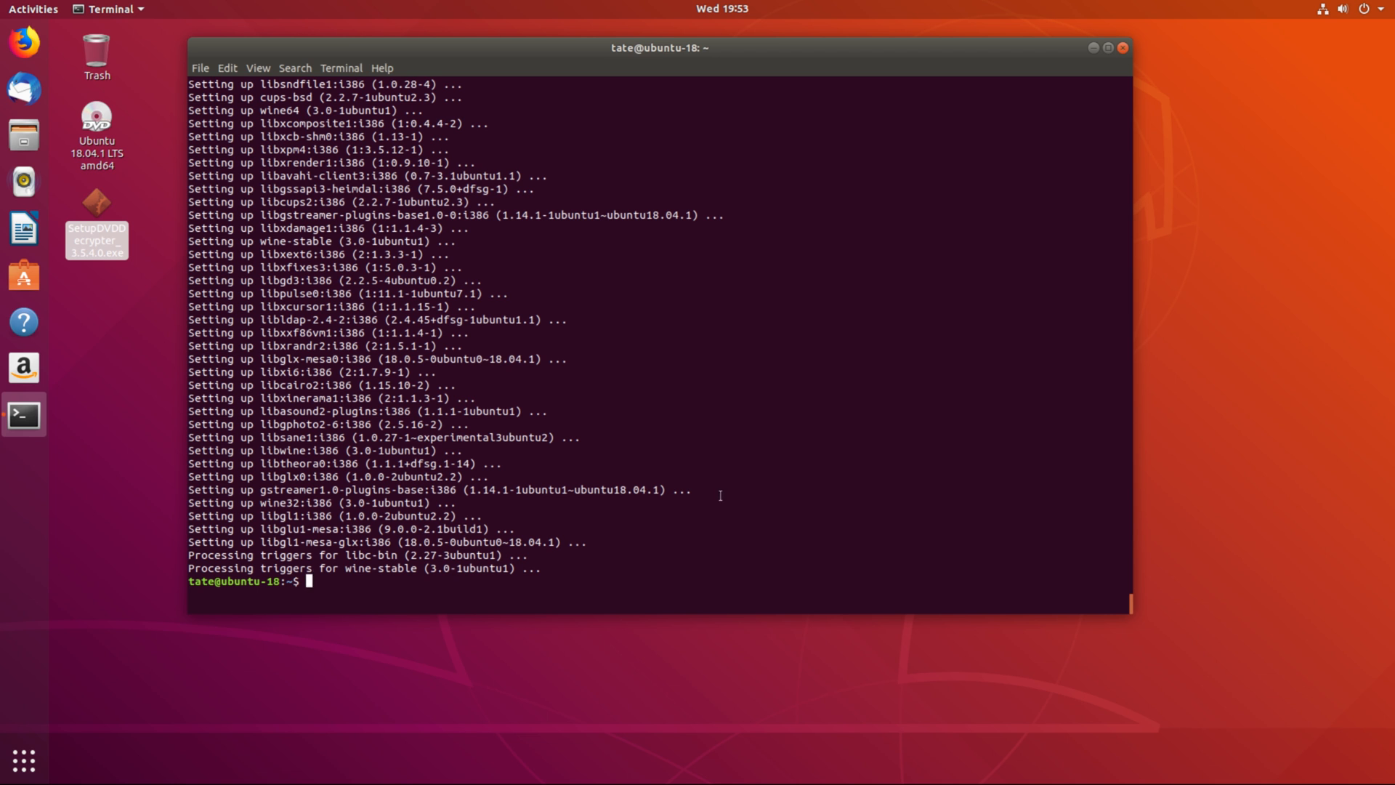
# Step: Run wine -v so Wine creates and updates its ~/.wine configuration directory
pyautogui.write('win')
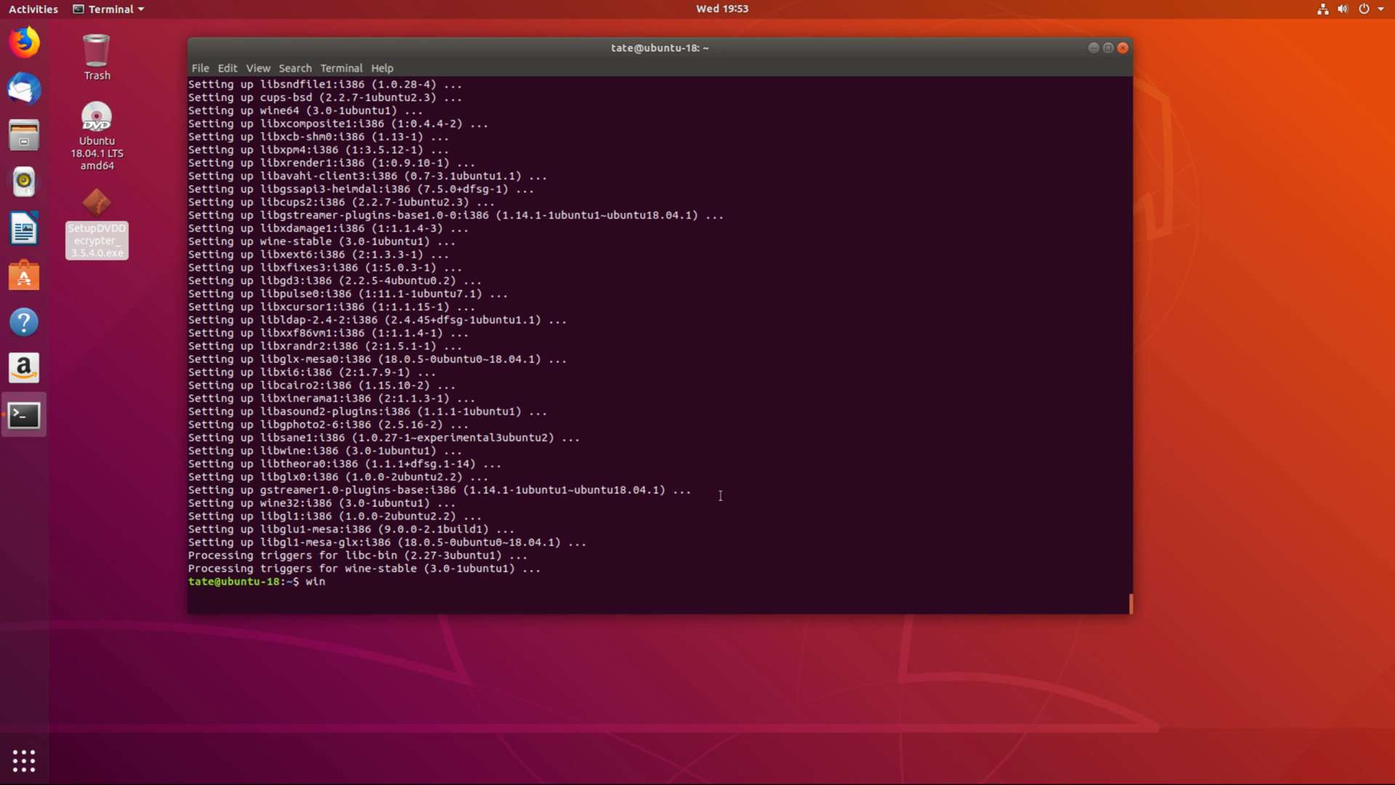
pyautogui.write('e -v')
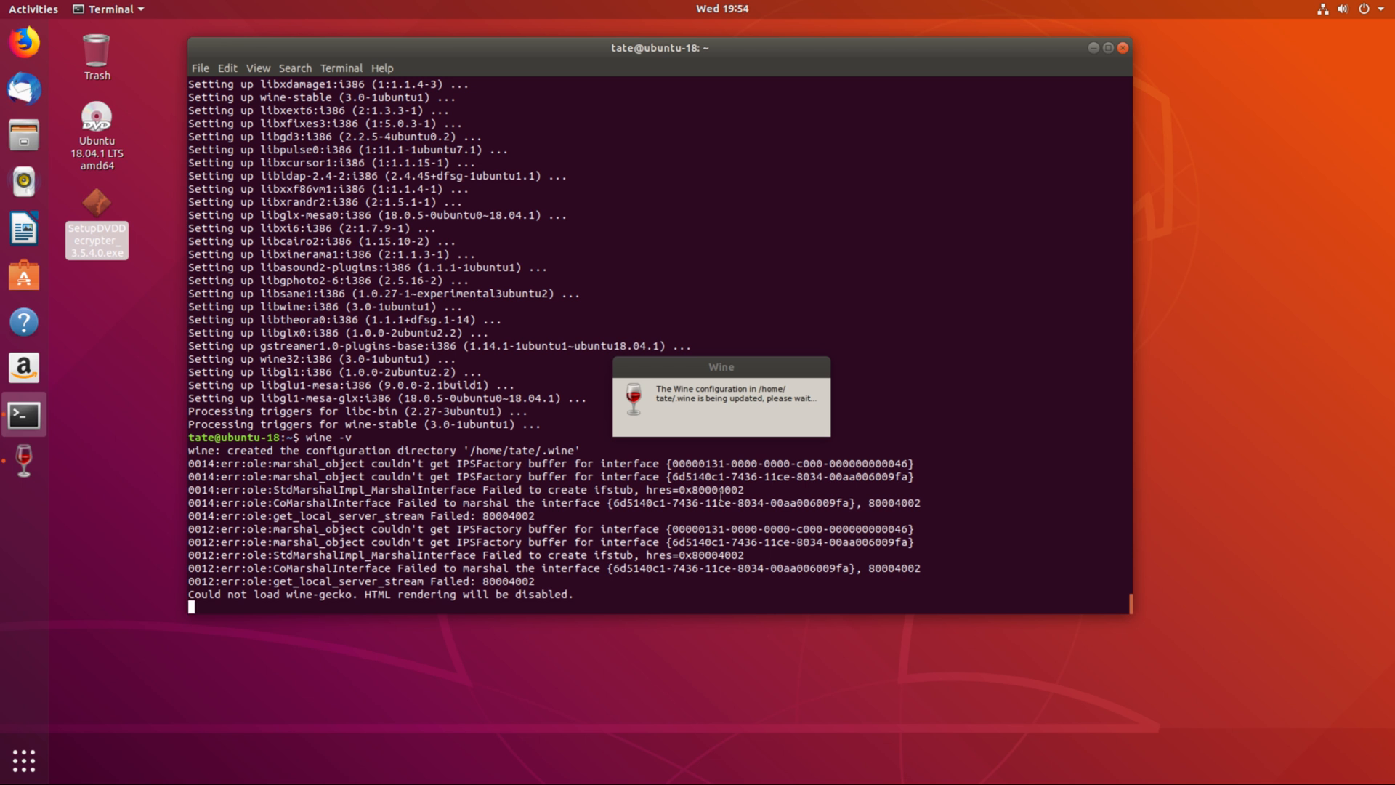
pyautogui.moveTo(718, 410)
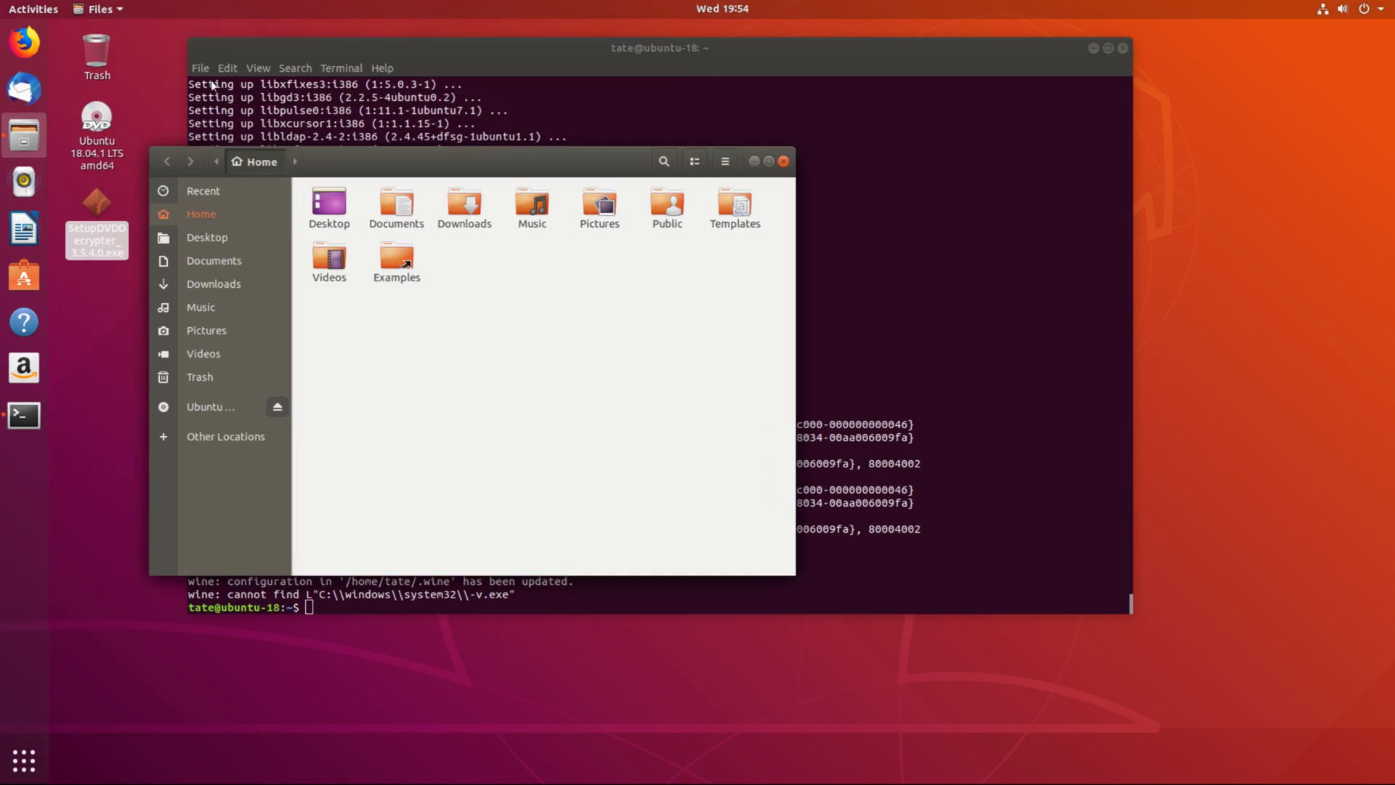
pyautogui.moveTo(123, 56)
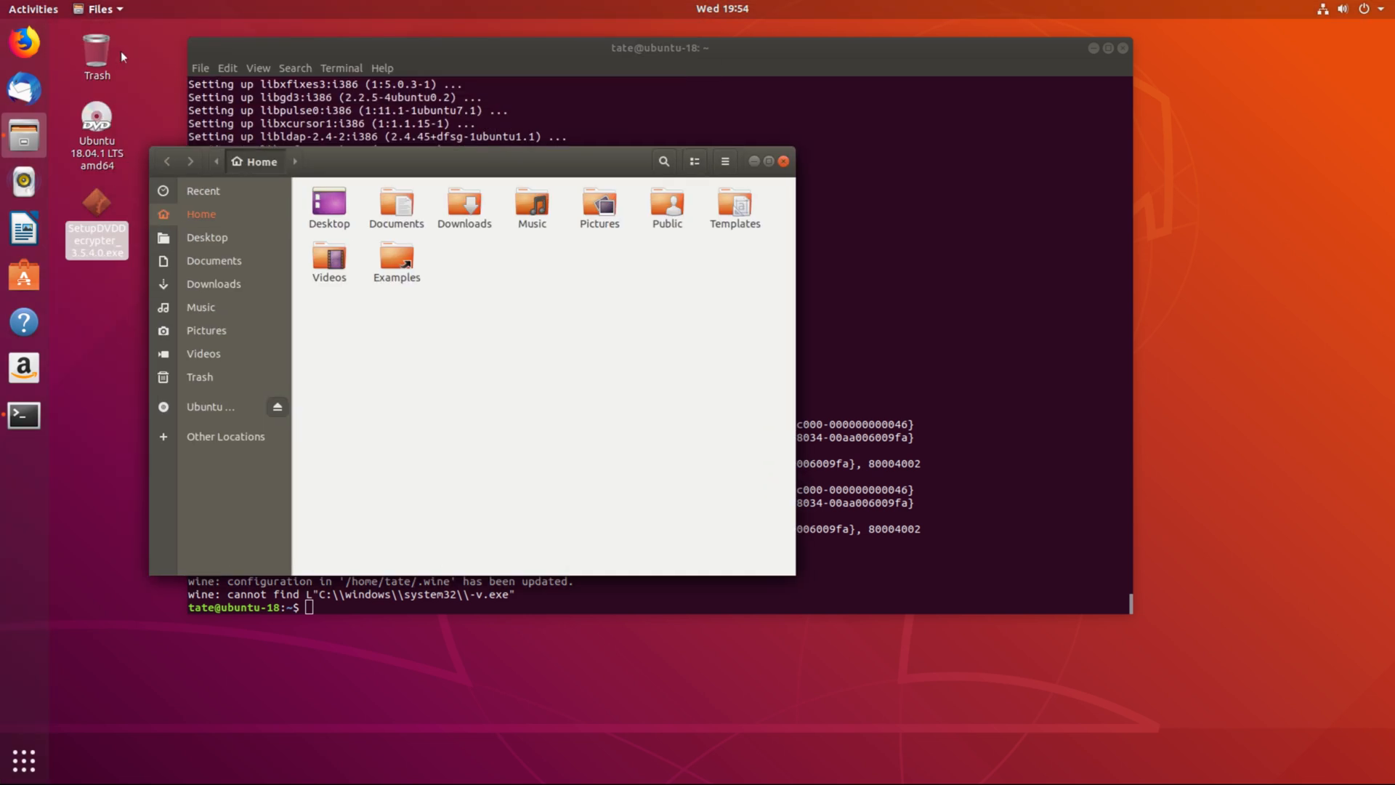
# Step: Navigate Files to /home/tate/.wine and select all its contents (dosdevices, drive_c, registry files)
pyautogui.click(99, 8)
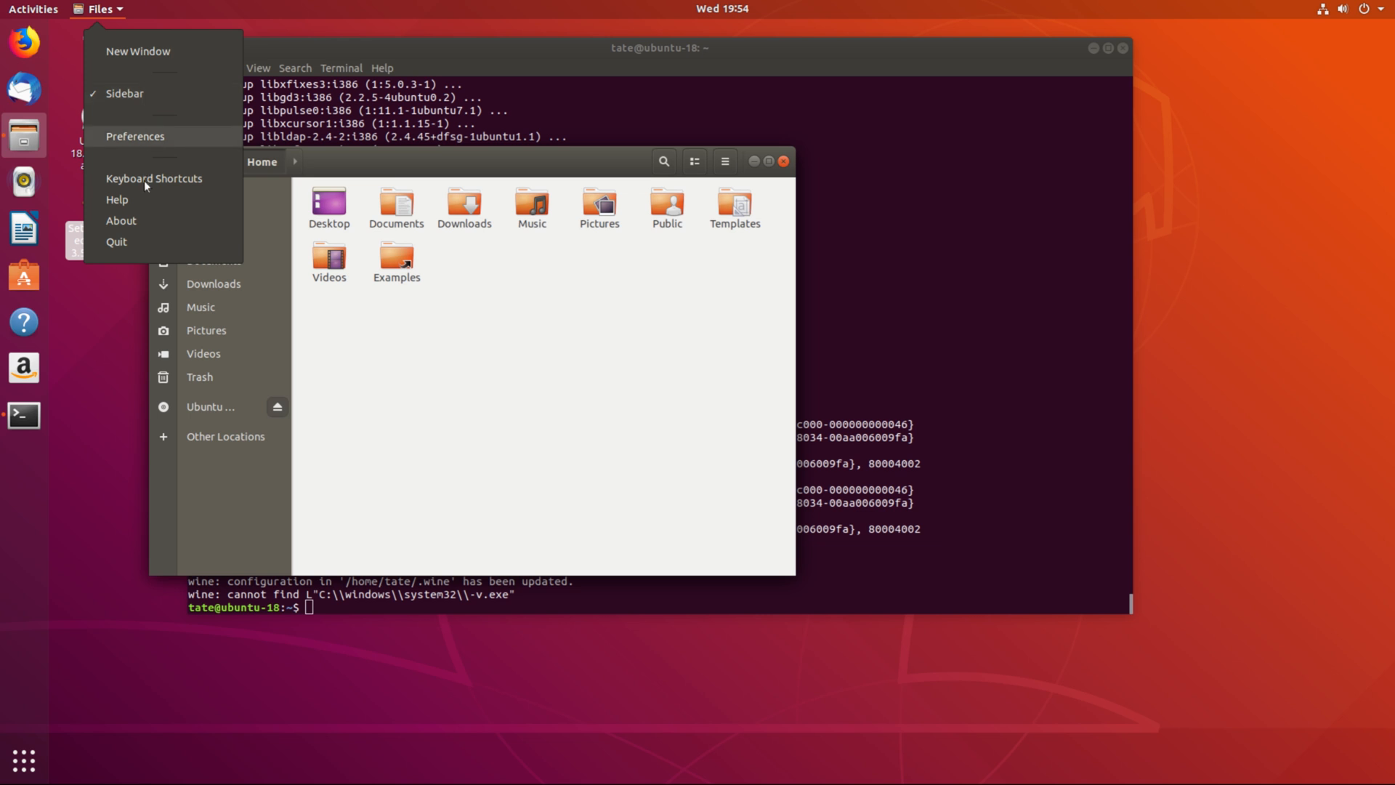
pyautogui.click(135, 137)
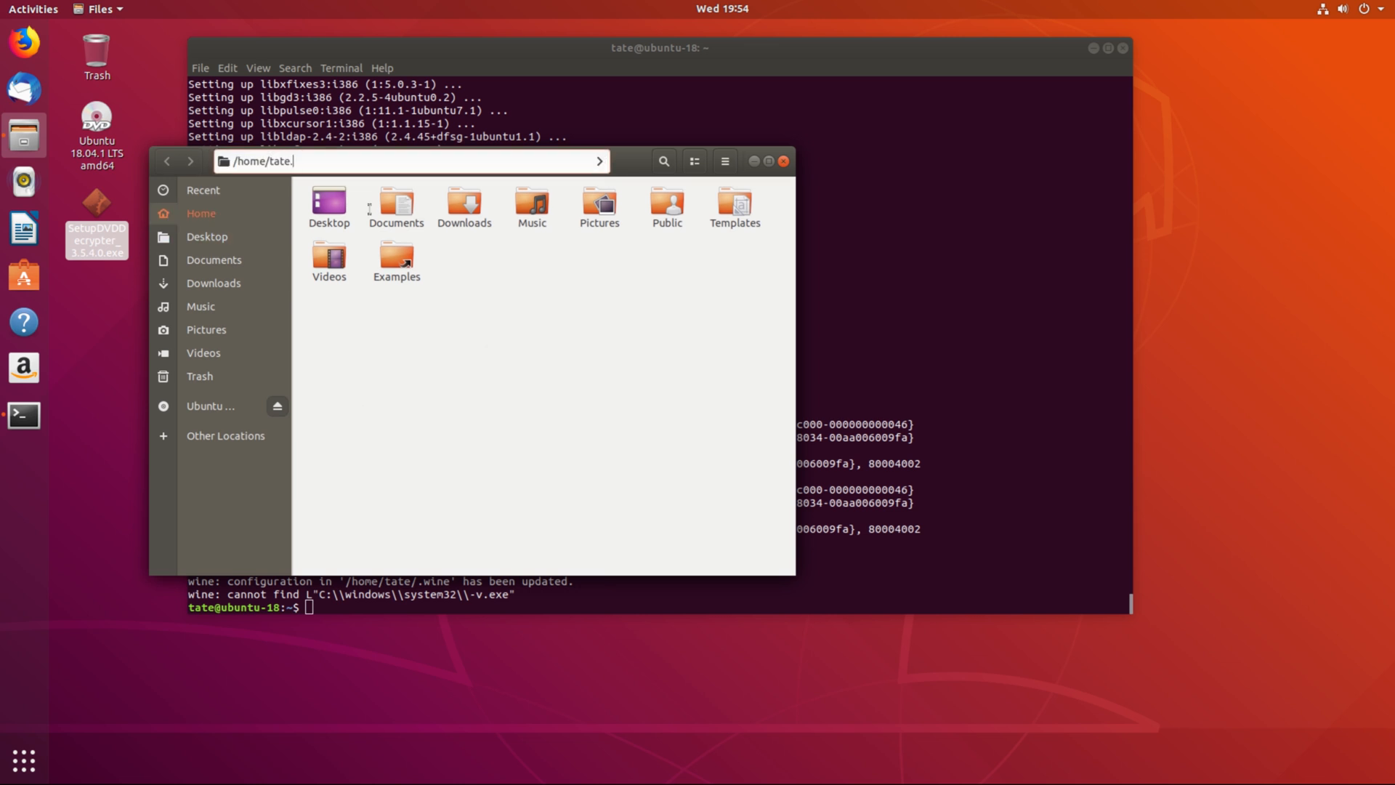
pyautogui.press('BackSpace')
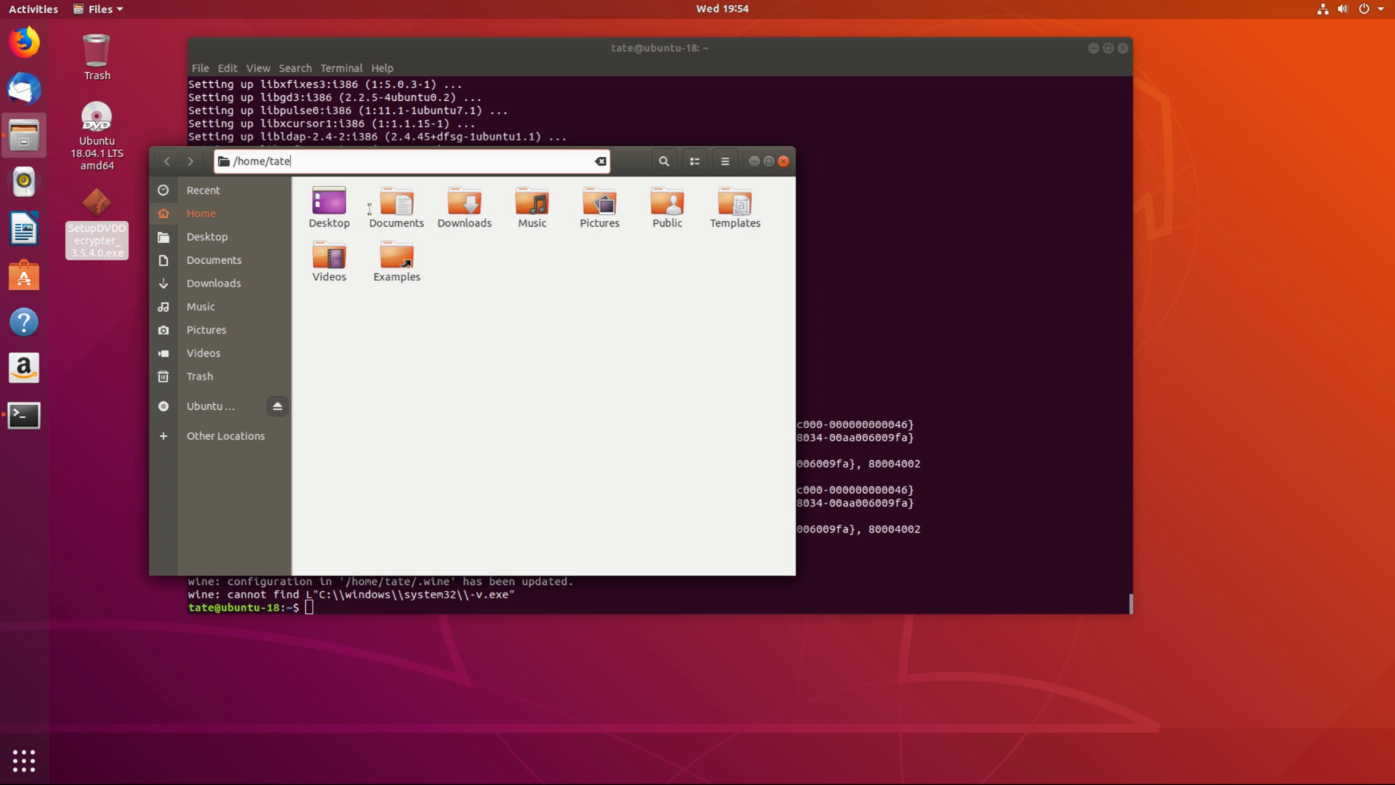
pyautogui.write('/.')
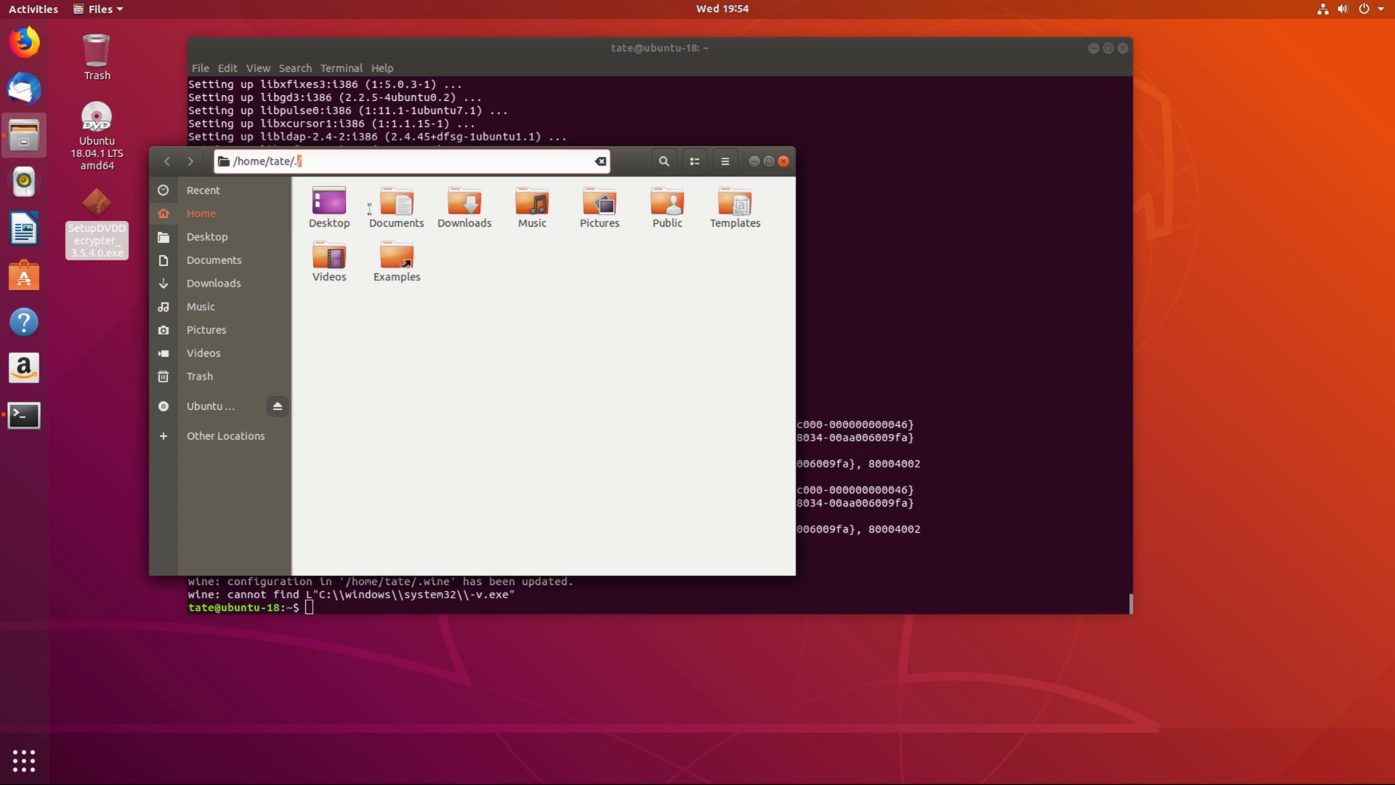
pyautogui.write('wine')
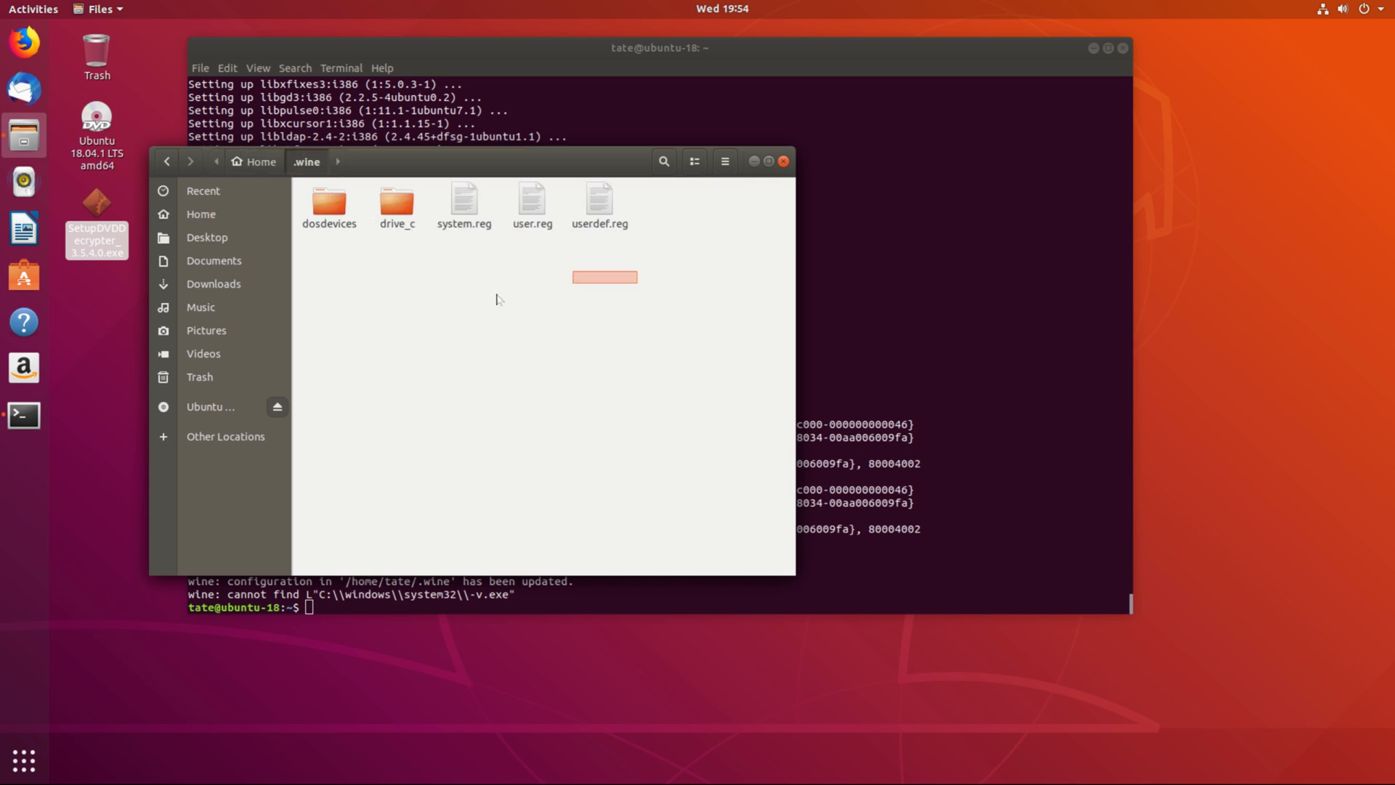
pyautogui.press('ctrl+a')
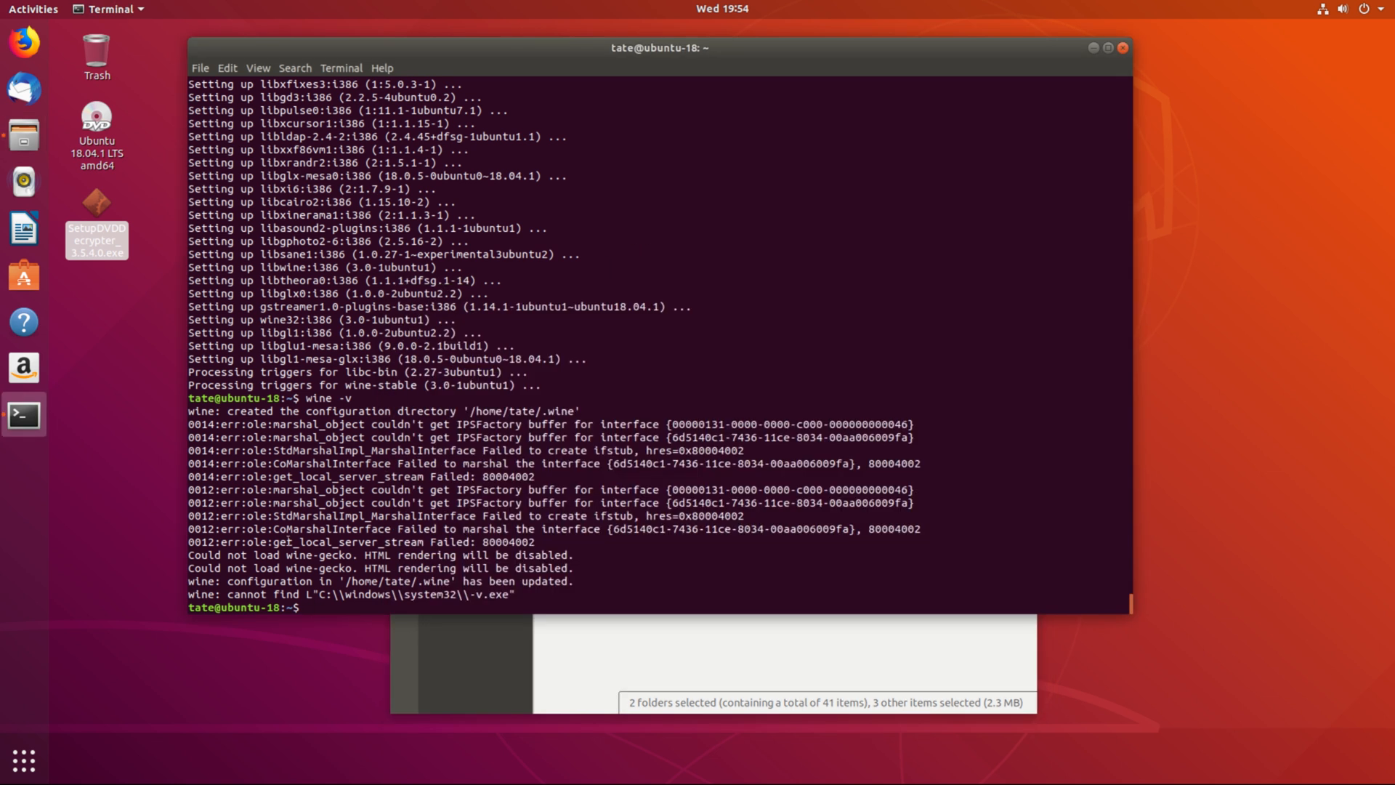
# Step: Run wine -v, wine --help and wine --version, confirming wine-3.0 is installed
pyautogui.write('wine -v')
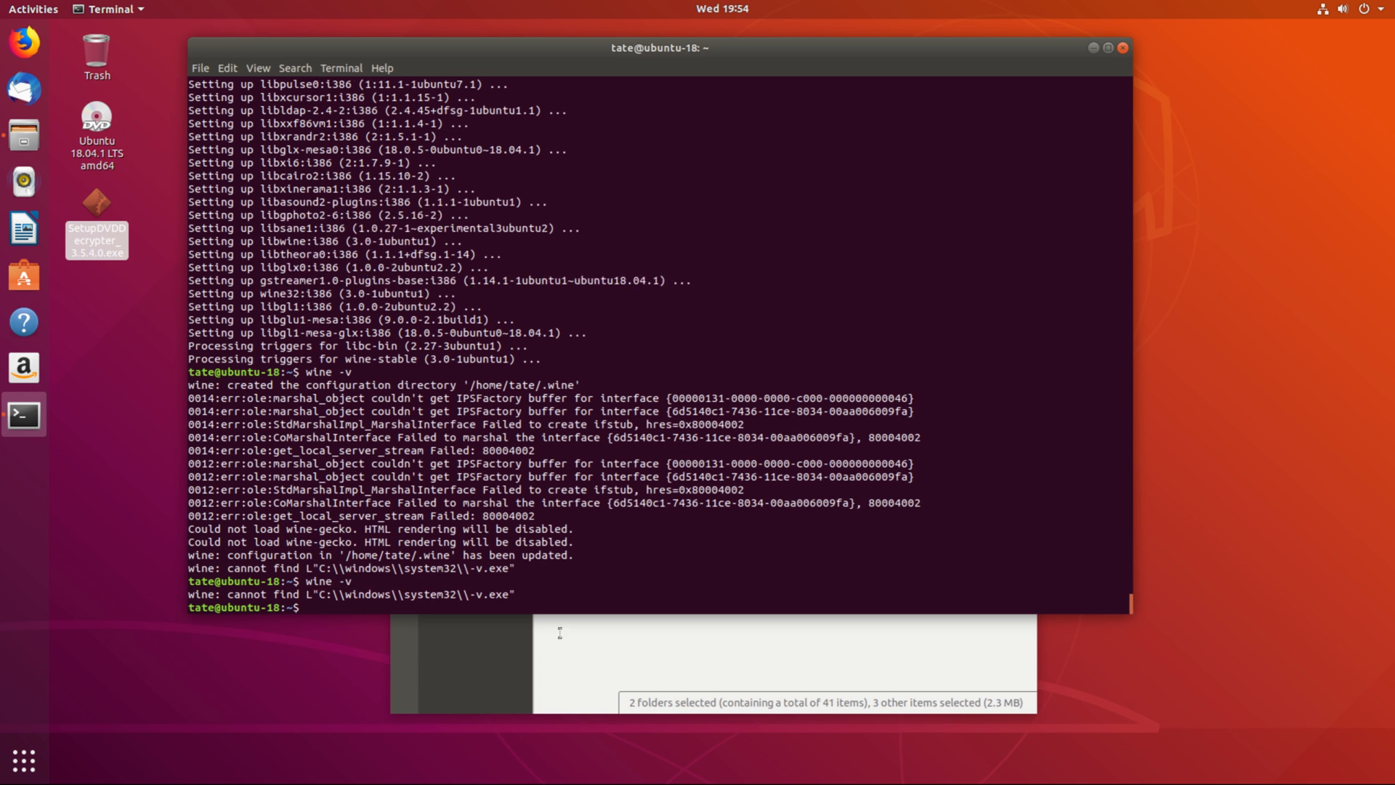
pyautogui.write('wine -v')
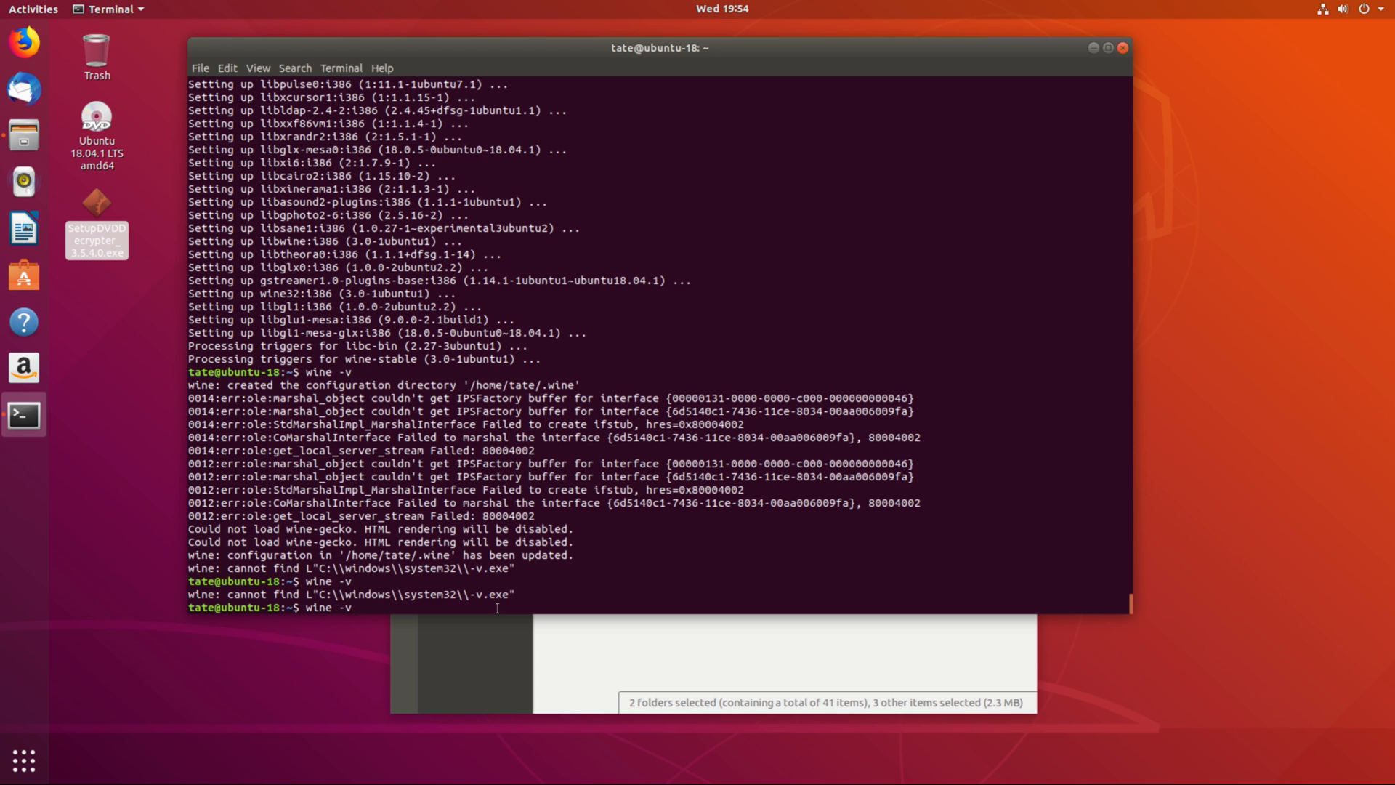
pyautogui.write('-help')
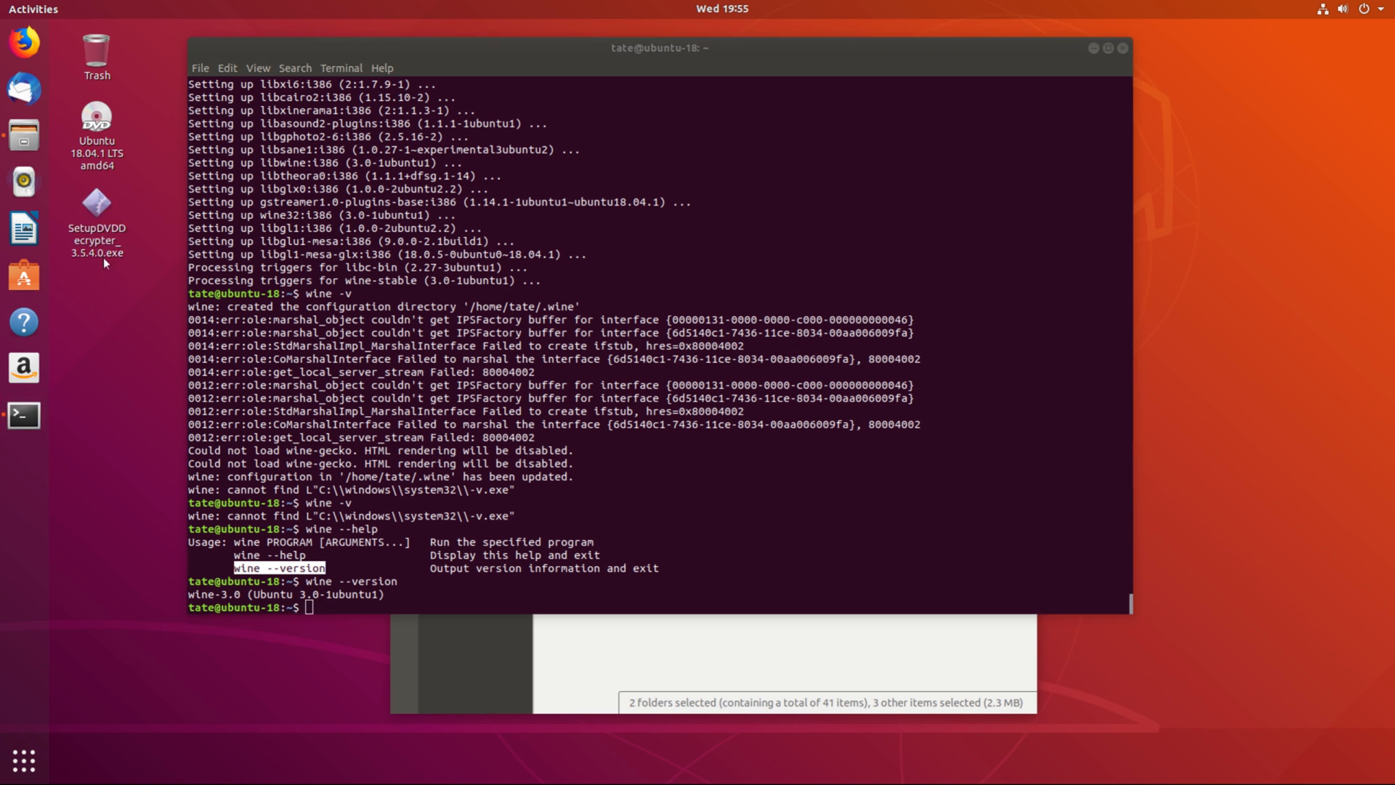
pyautogui.rightClick(96, 206)
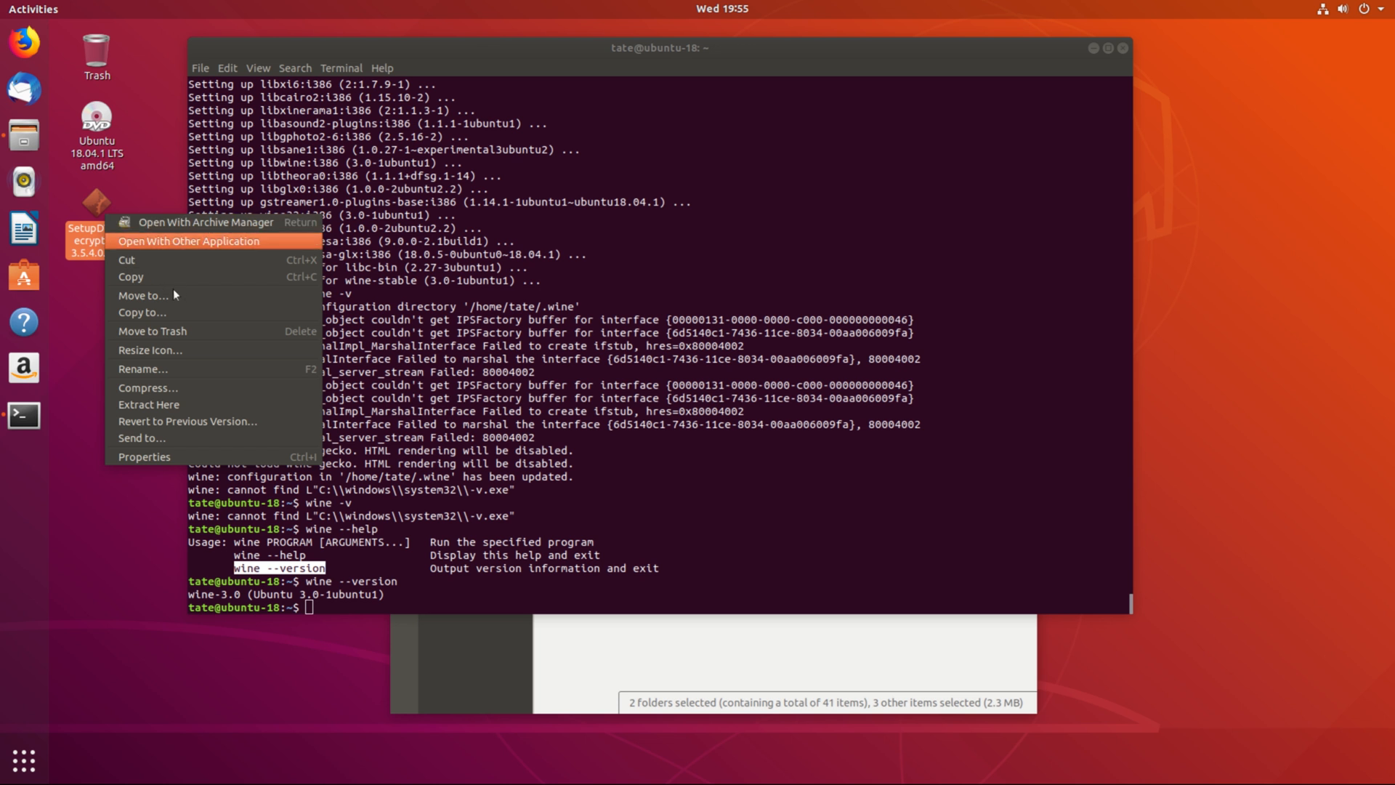
pyautogui.click(189, 241)
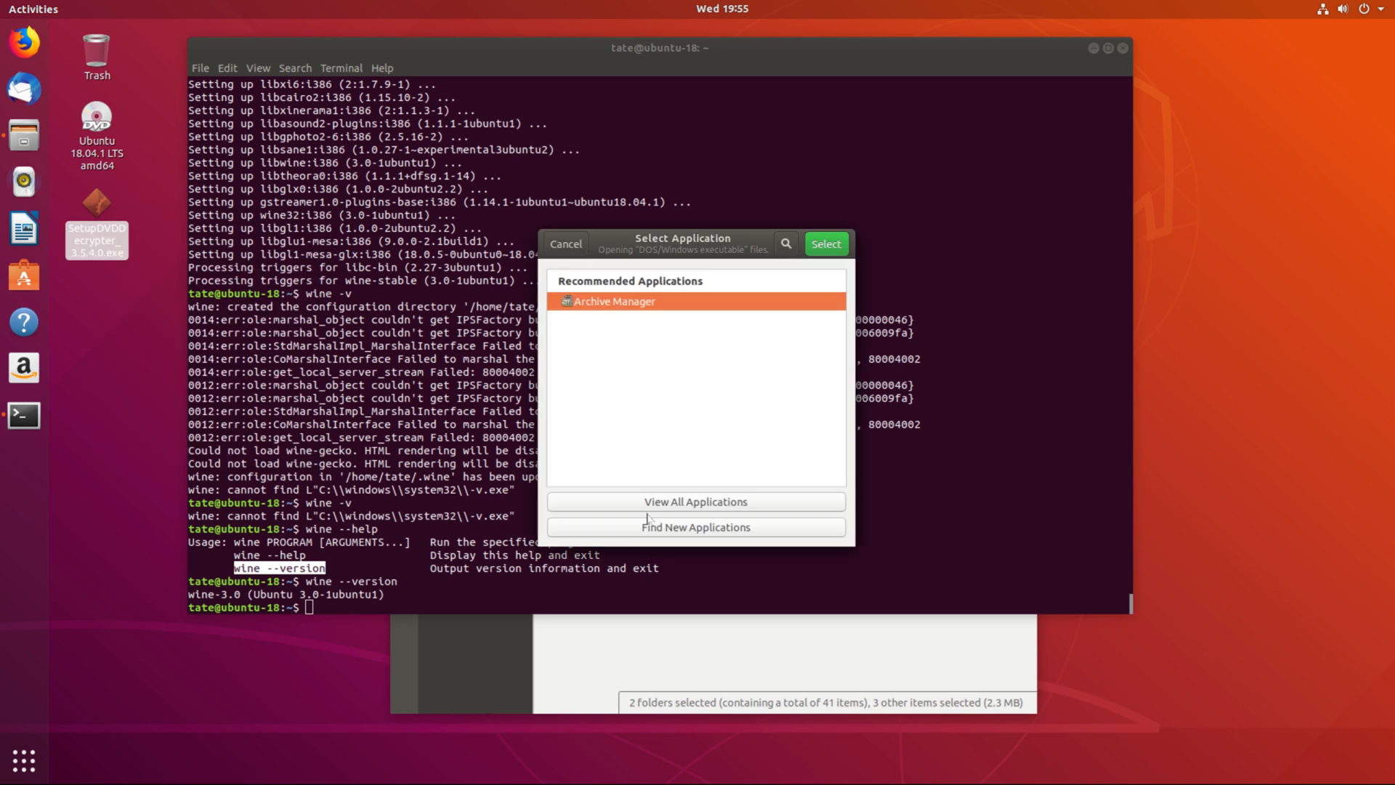
pyautogui.click(694, 501)
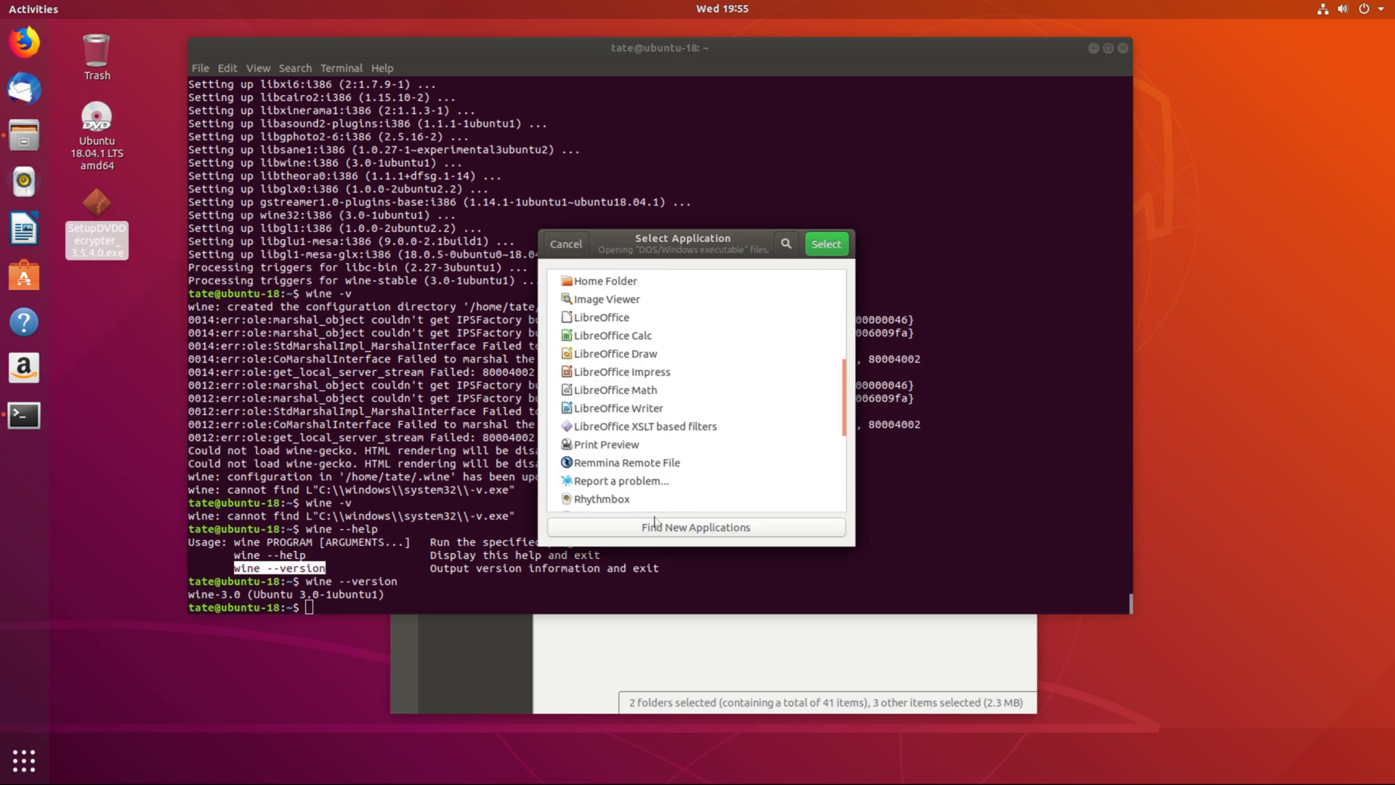
pyautogui.scroll(-3)
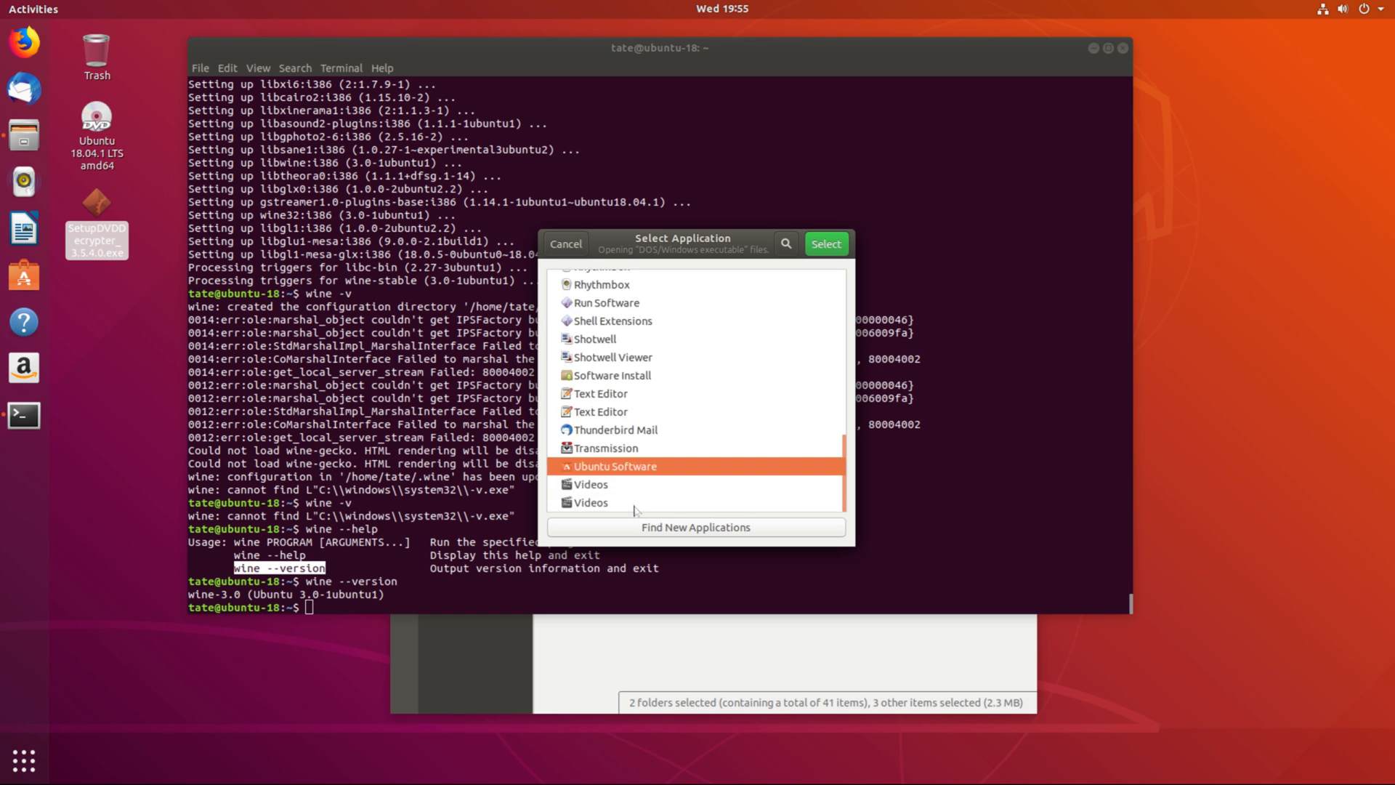
pyautogui.write('wine')
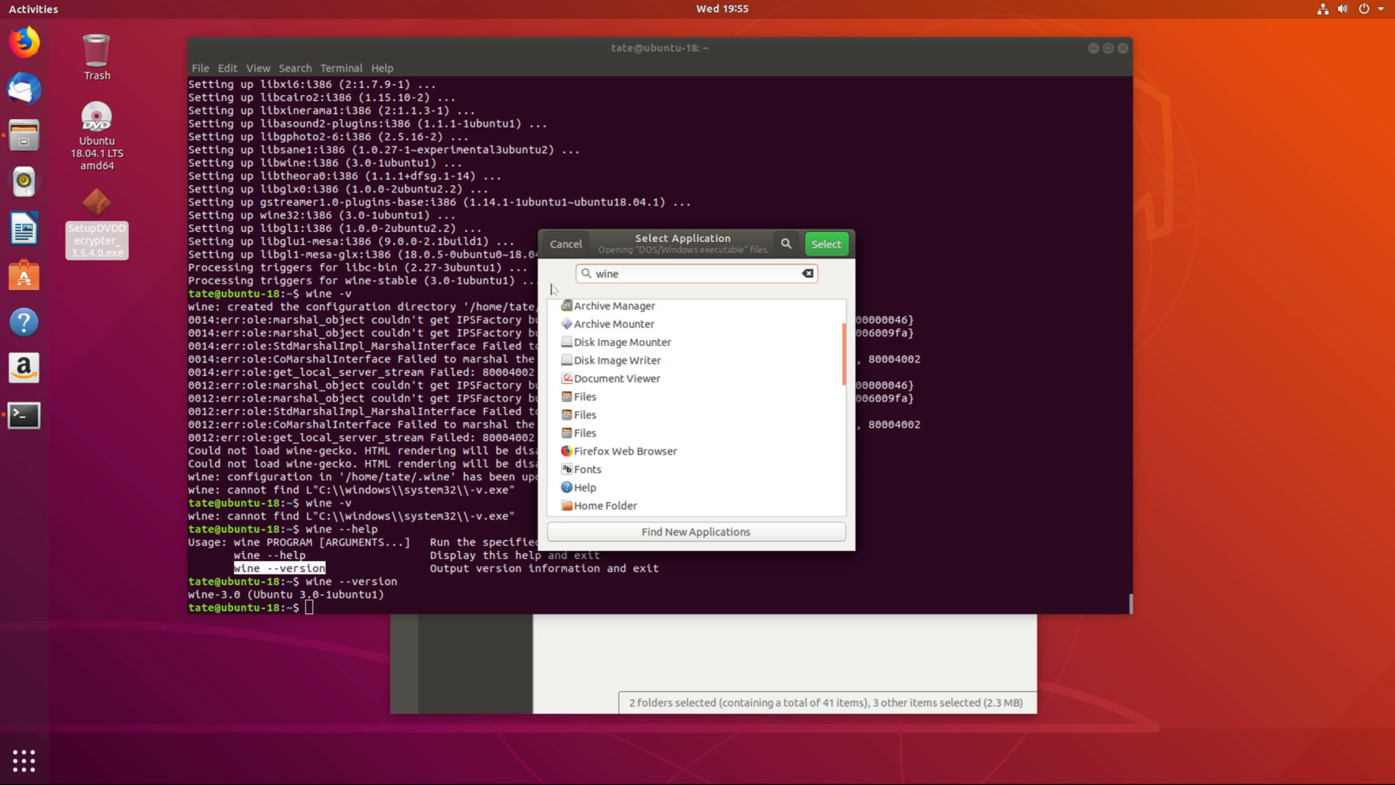
pyautogui.click(567, 244)
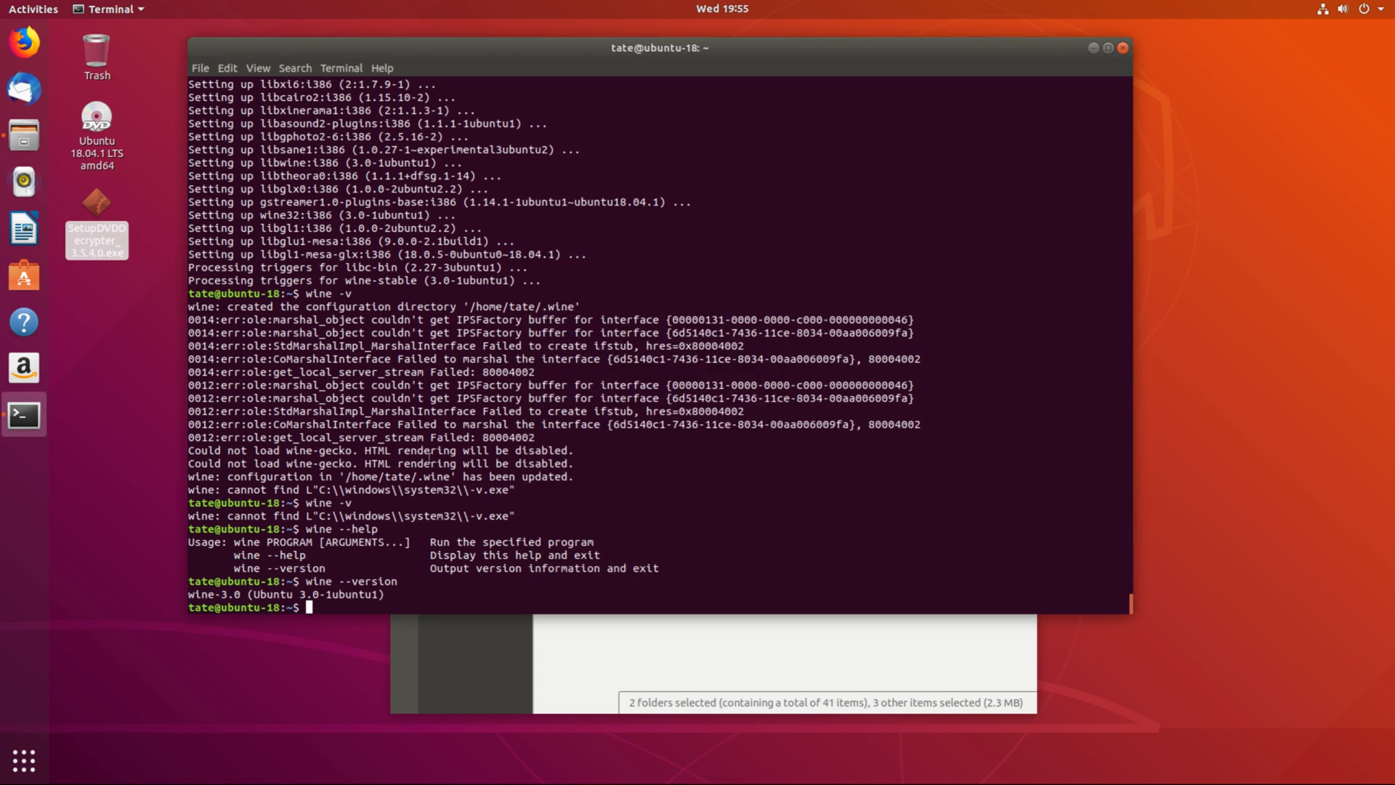
# Step: Change to the Downloads folder and list it to show the installer file
pyautogui.write('cd Do')
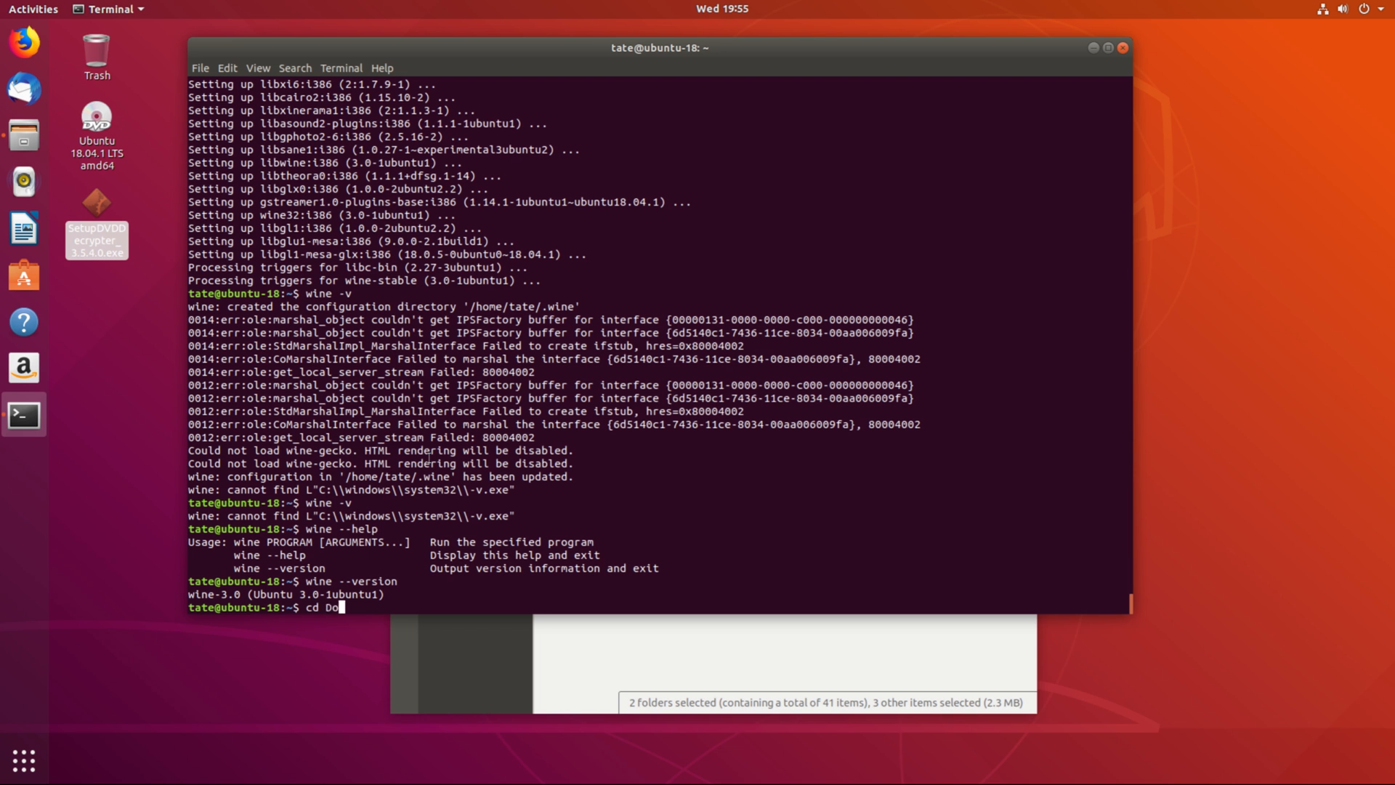
pyautogui.write('wnloads')
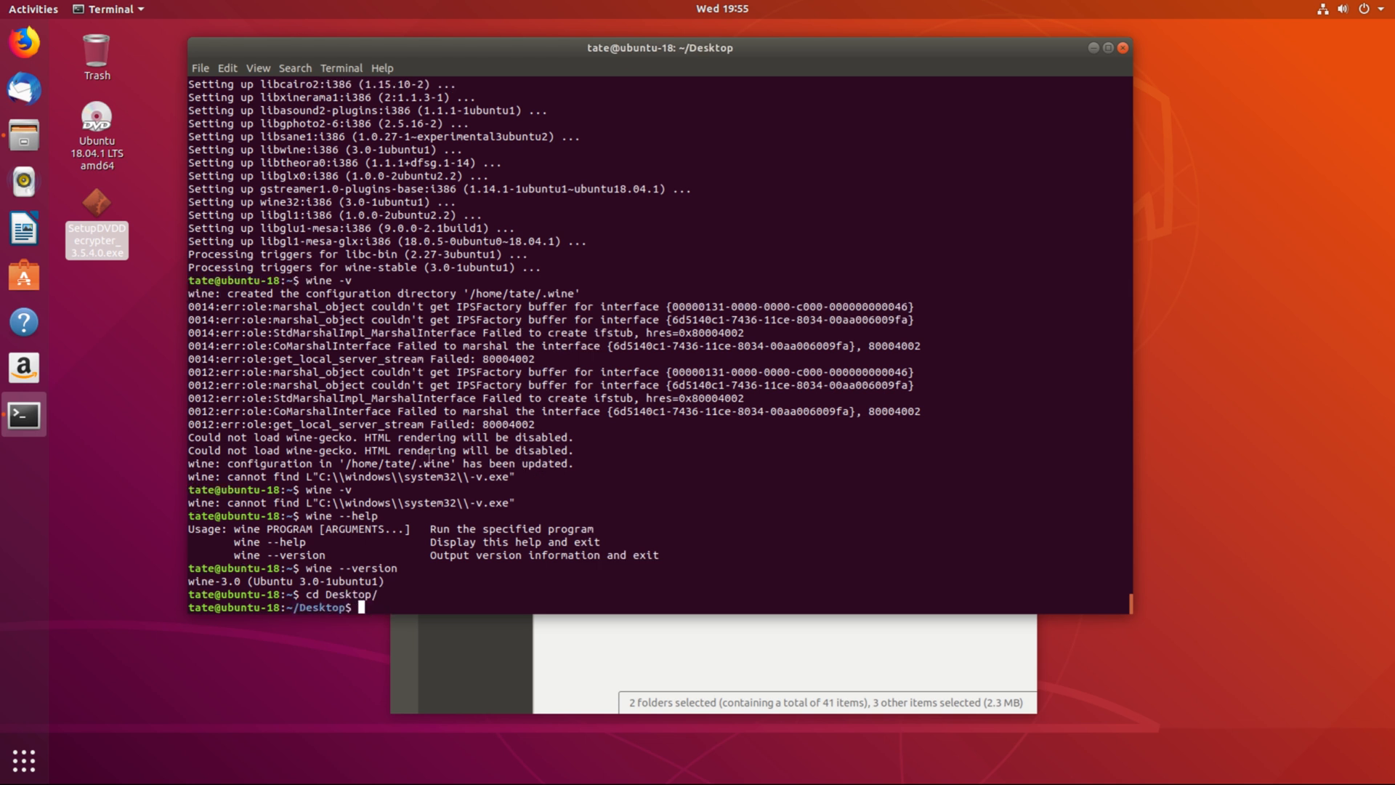
pyautogui.write('ls')
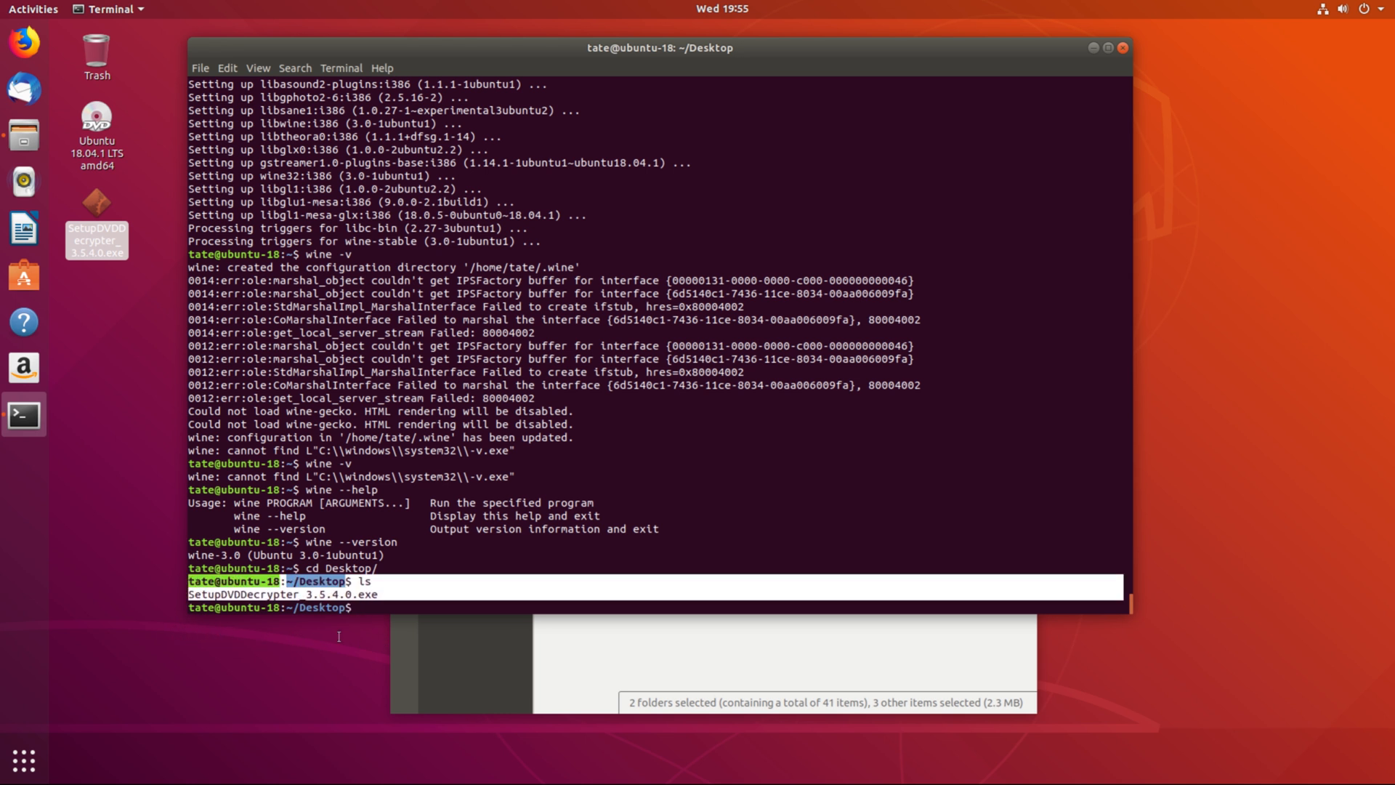
# Step: Launch SetupDVDDecrypter_3.5.4.0.exe under wine, reaching the Setup Wizard welcome screen
pyautogui.write('wine')
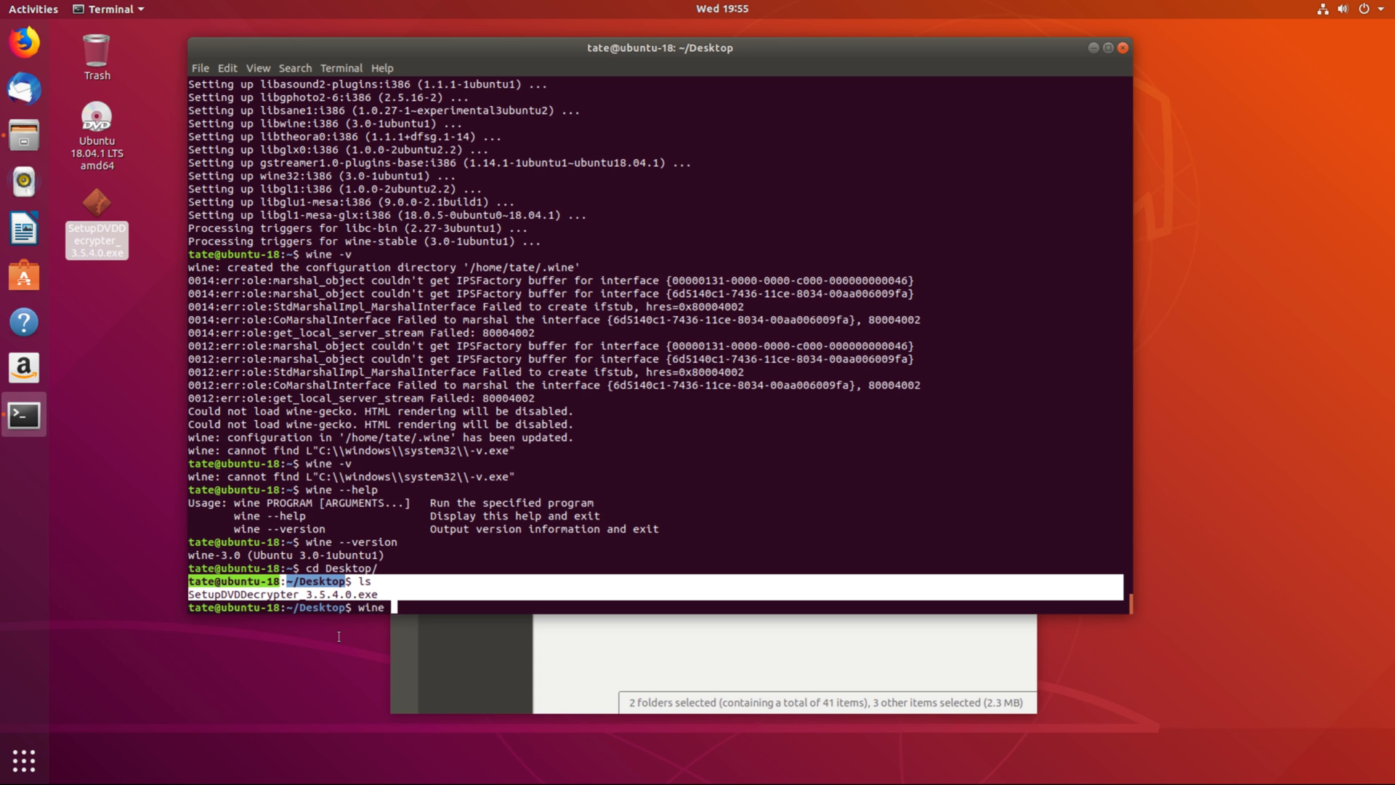
pyautogui.write('SetupDVDDecrypter_3.5.4.0.exe')
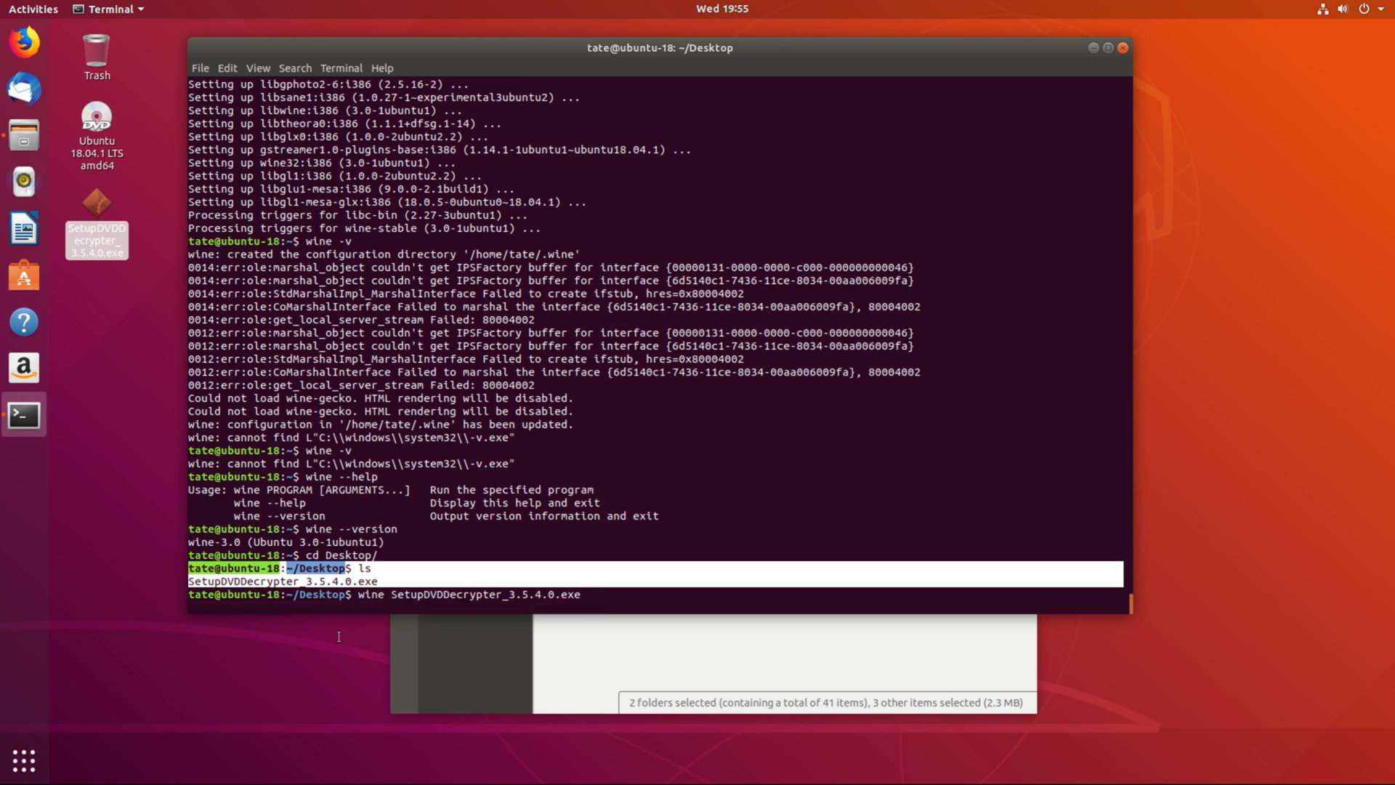
pyautogui.press('Return')
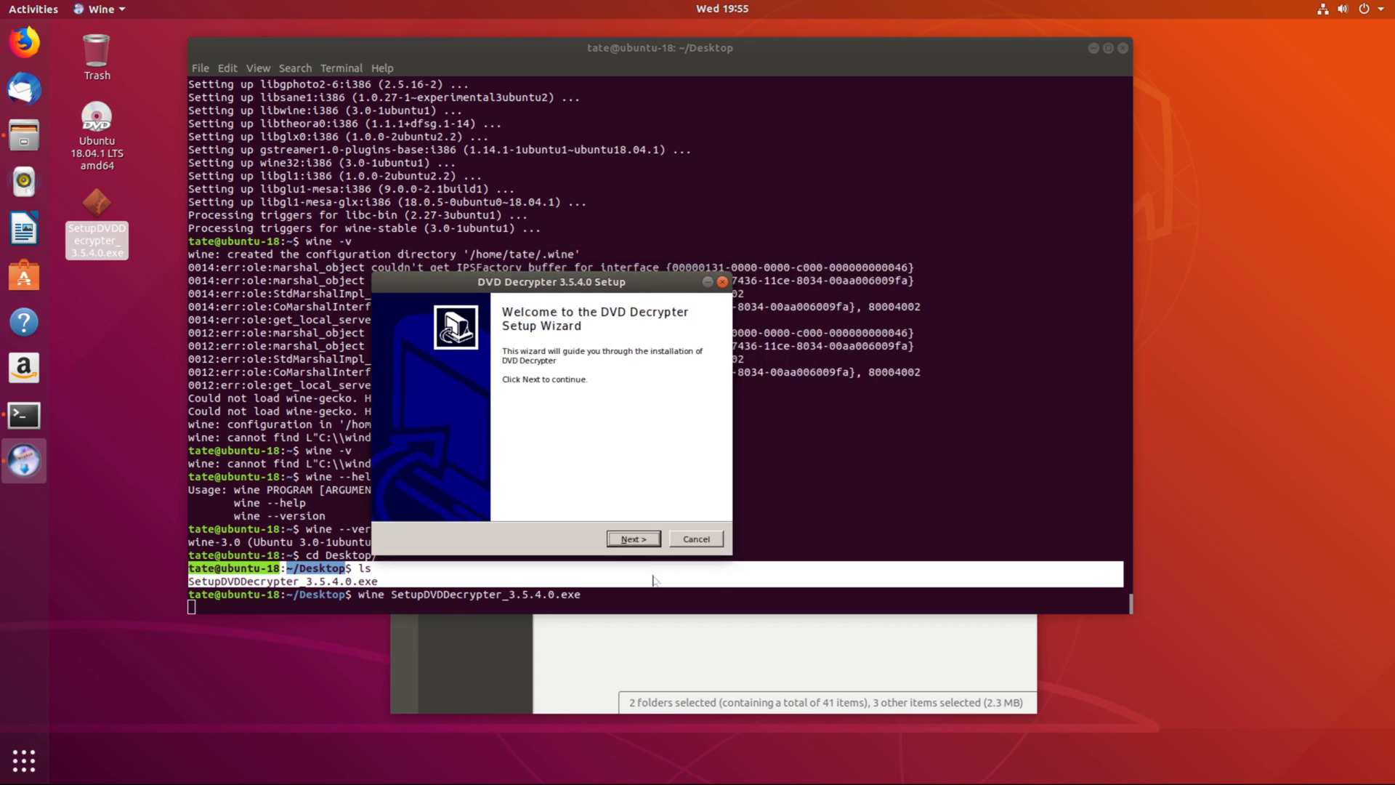
# Step: Install DVD Decrypter to the default folder, answer the update prompt, and finish with Run DVD Decrypter checked
pyautogui.click(634, 538)
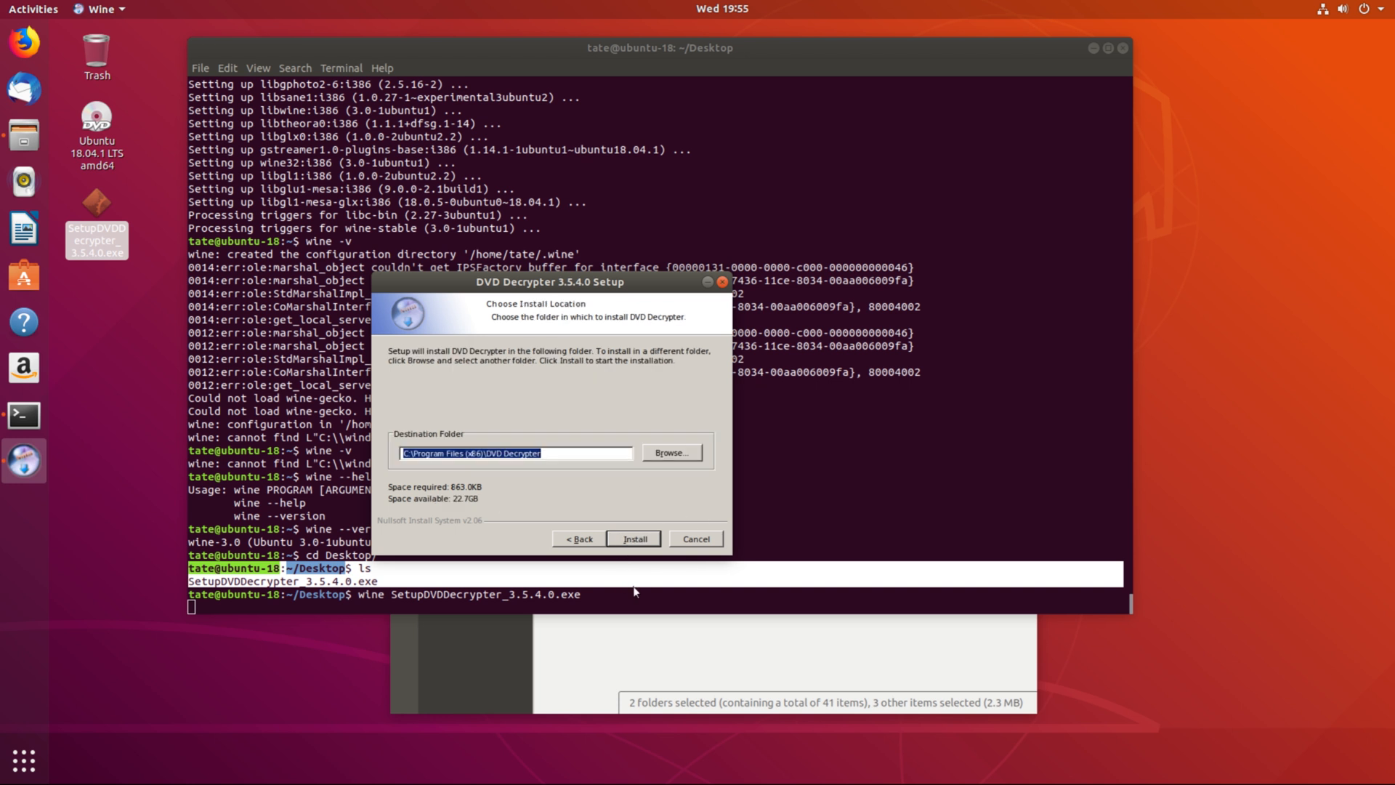
pyautogui.click(634, 537)
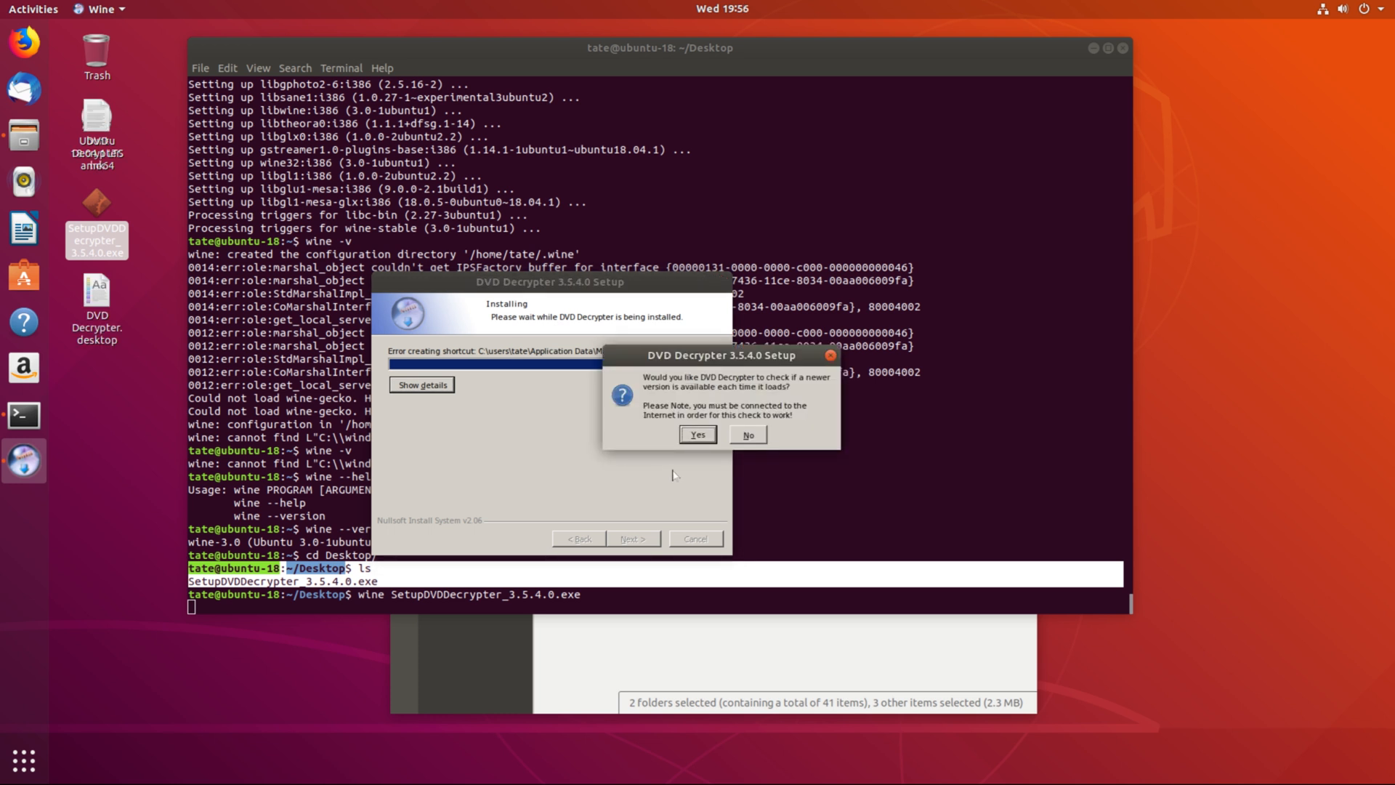
pyautogui.moveTo(710, 491)
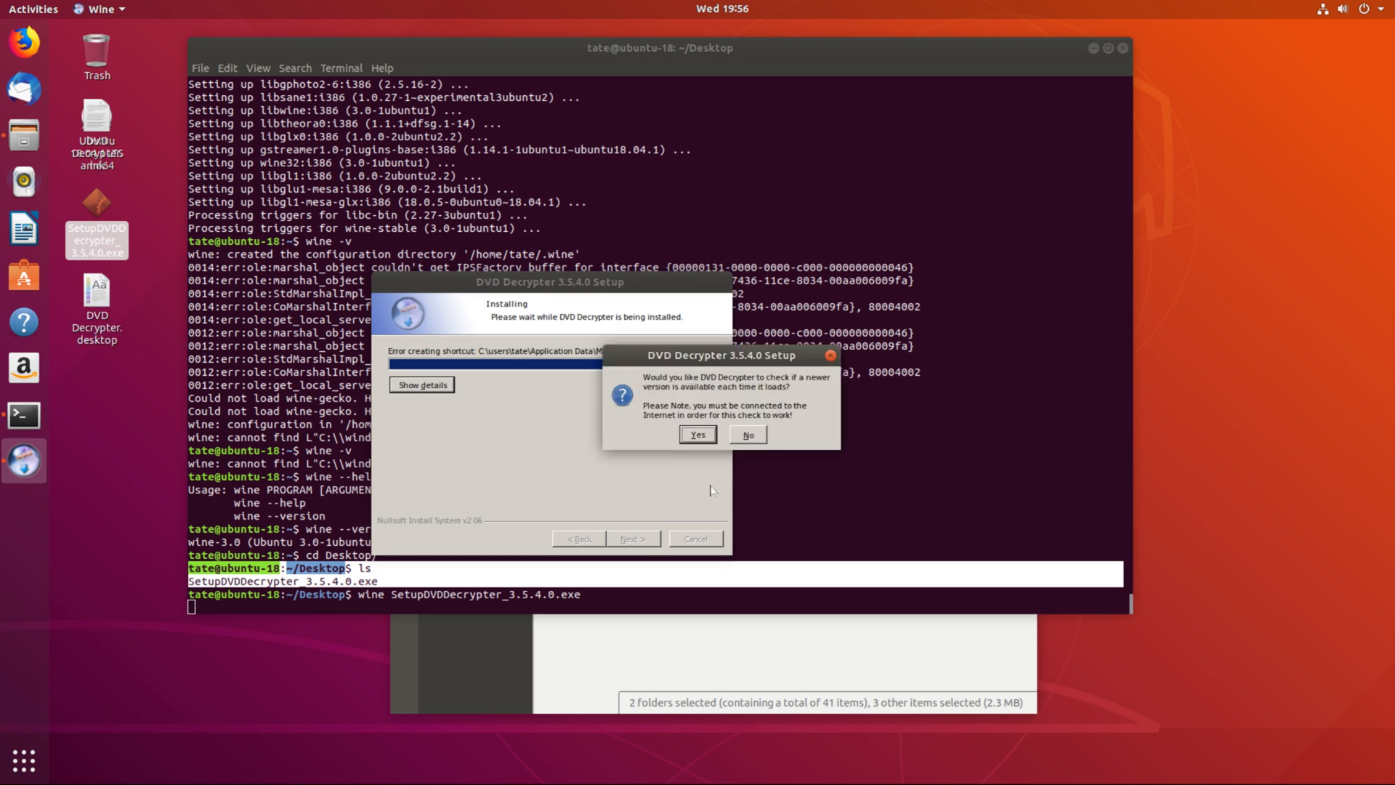
pyautogui.moveTo(709, 486)
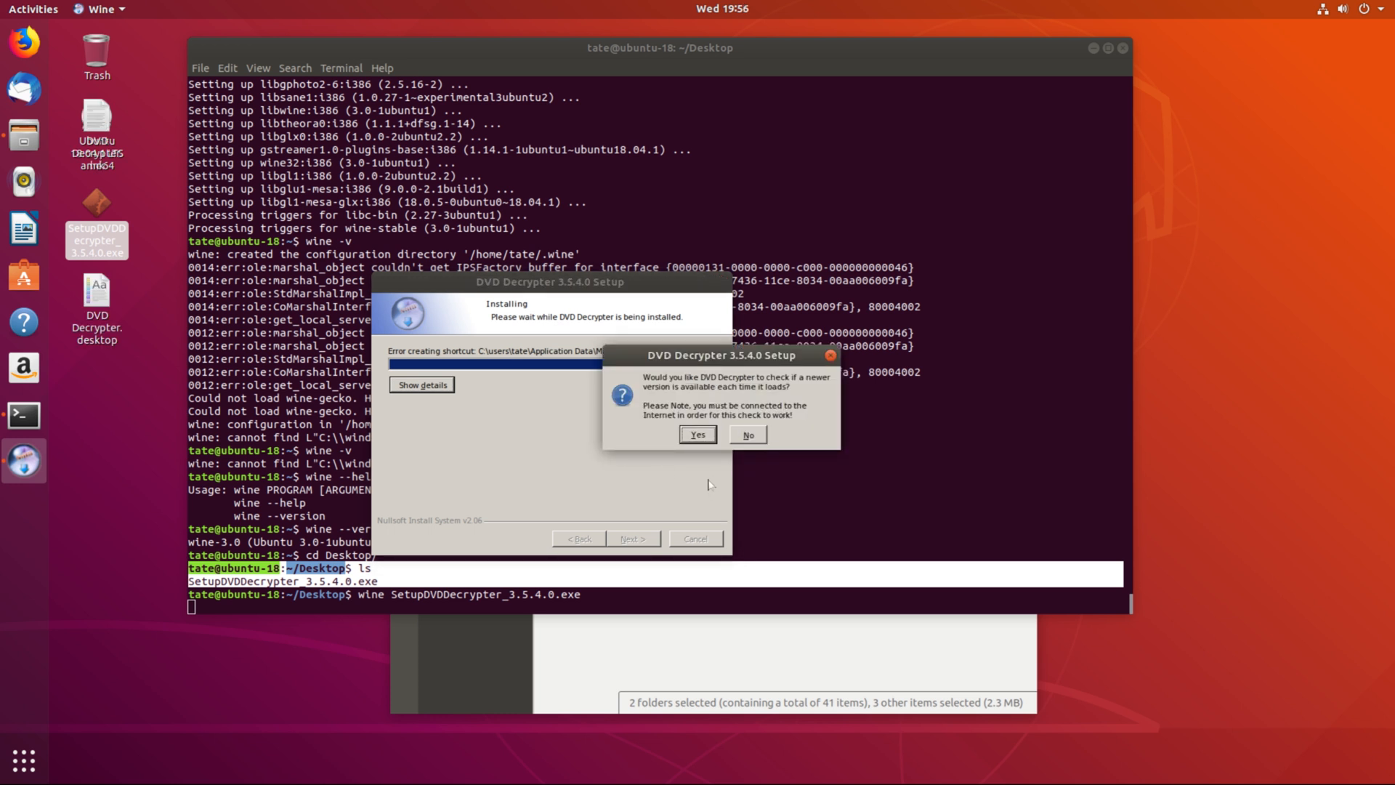
pyautogui.click(697, 434)
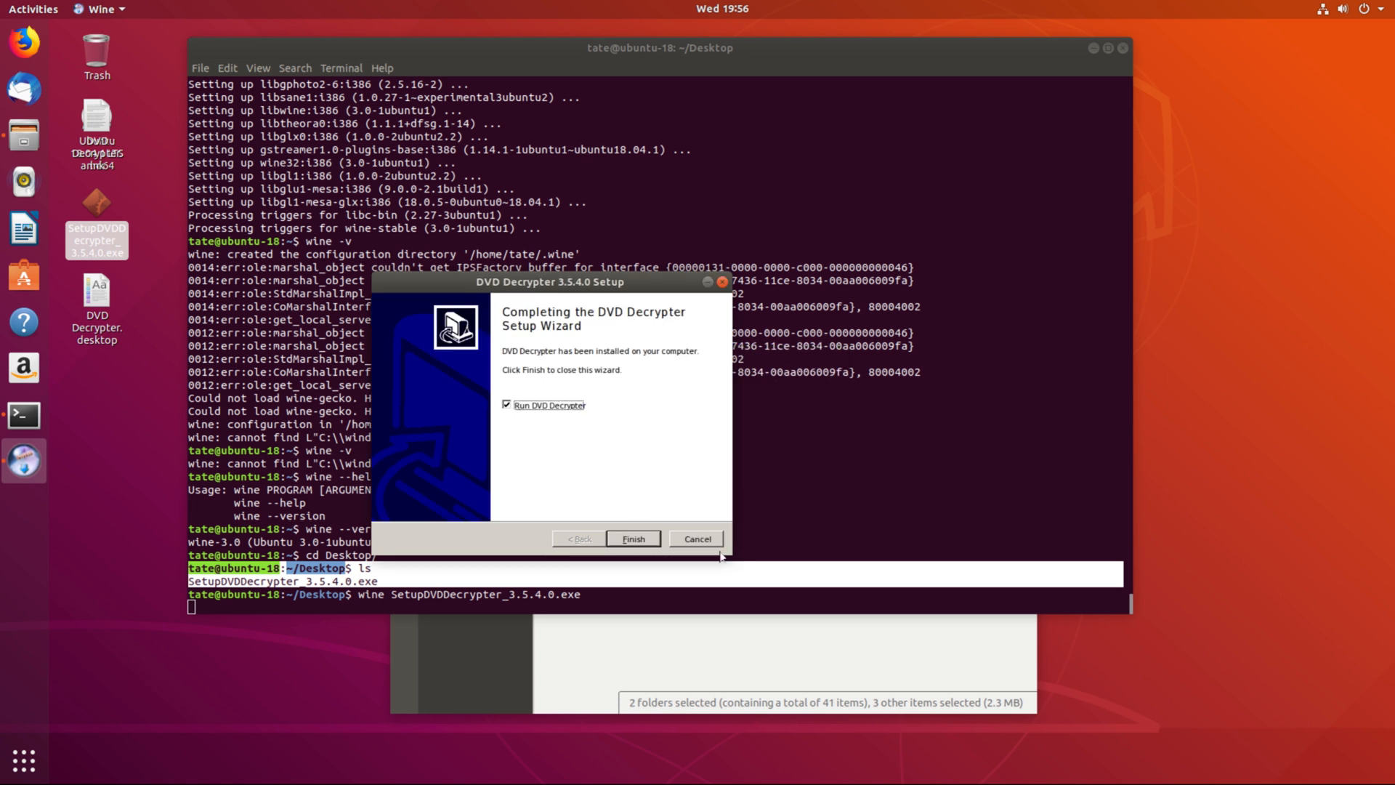
pyautogui.click(634, 537)
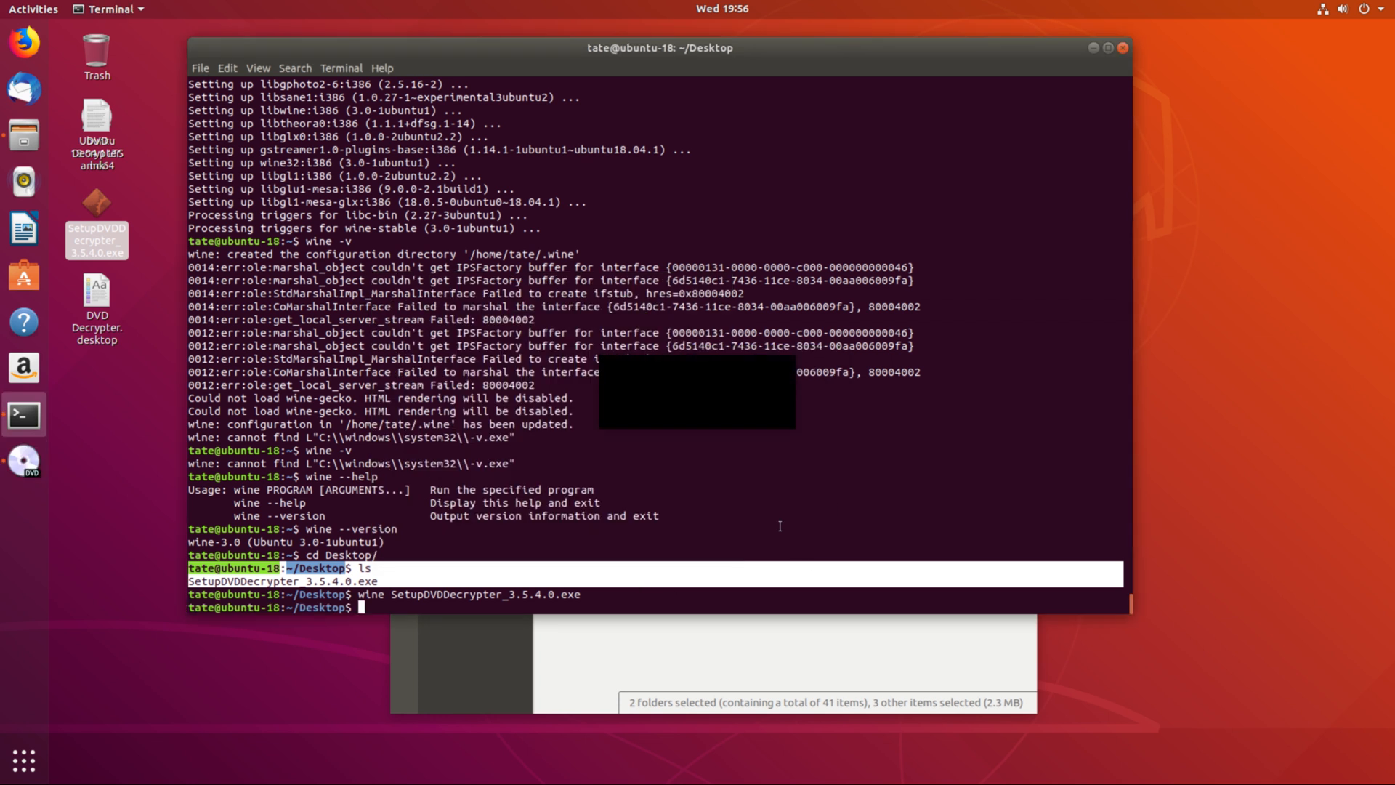
# Step: Dismiss the drive I/O error and reposition the DVD Decrypter window, leaving it running with no devices detected
pyautogui.press('Return')
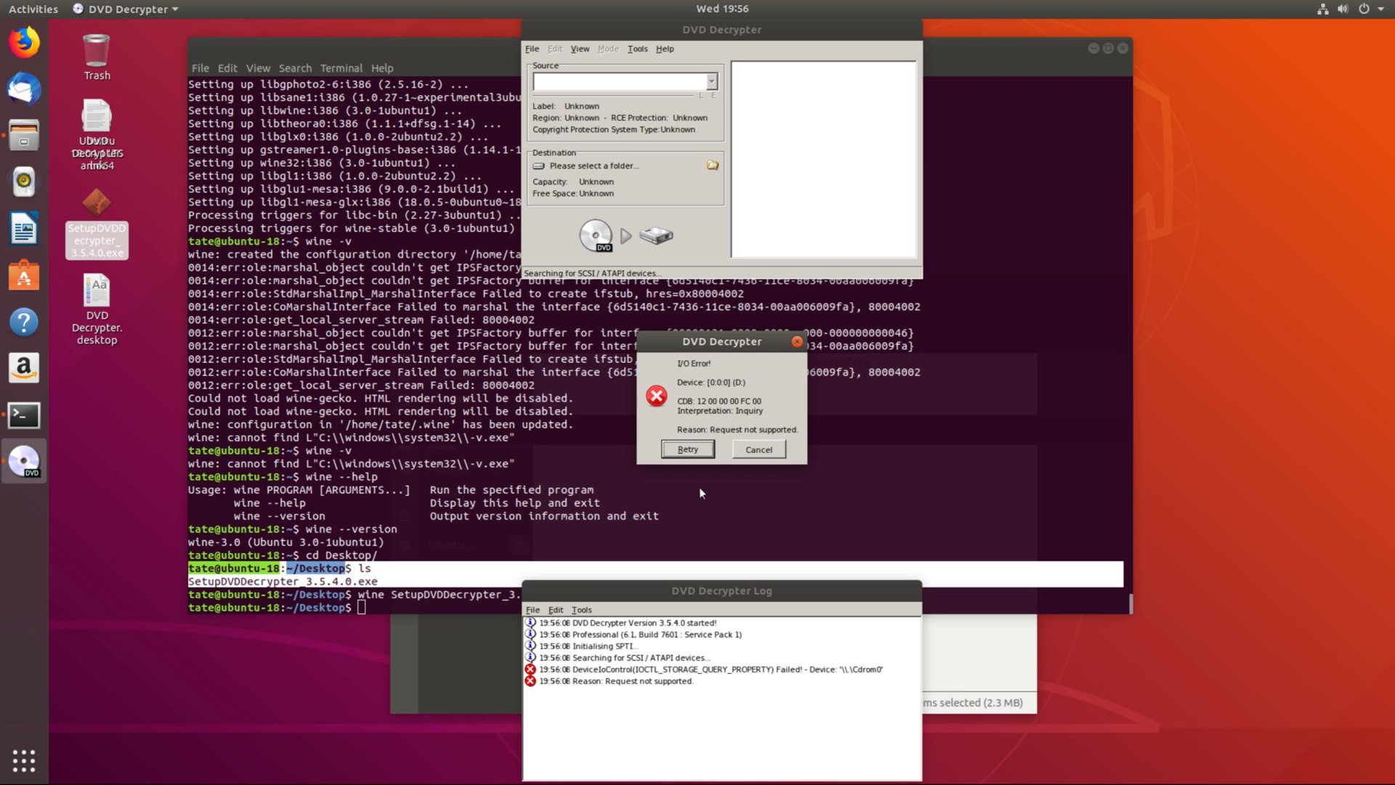
pyautogui.click(758, 449)
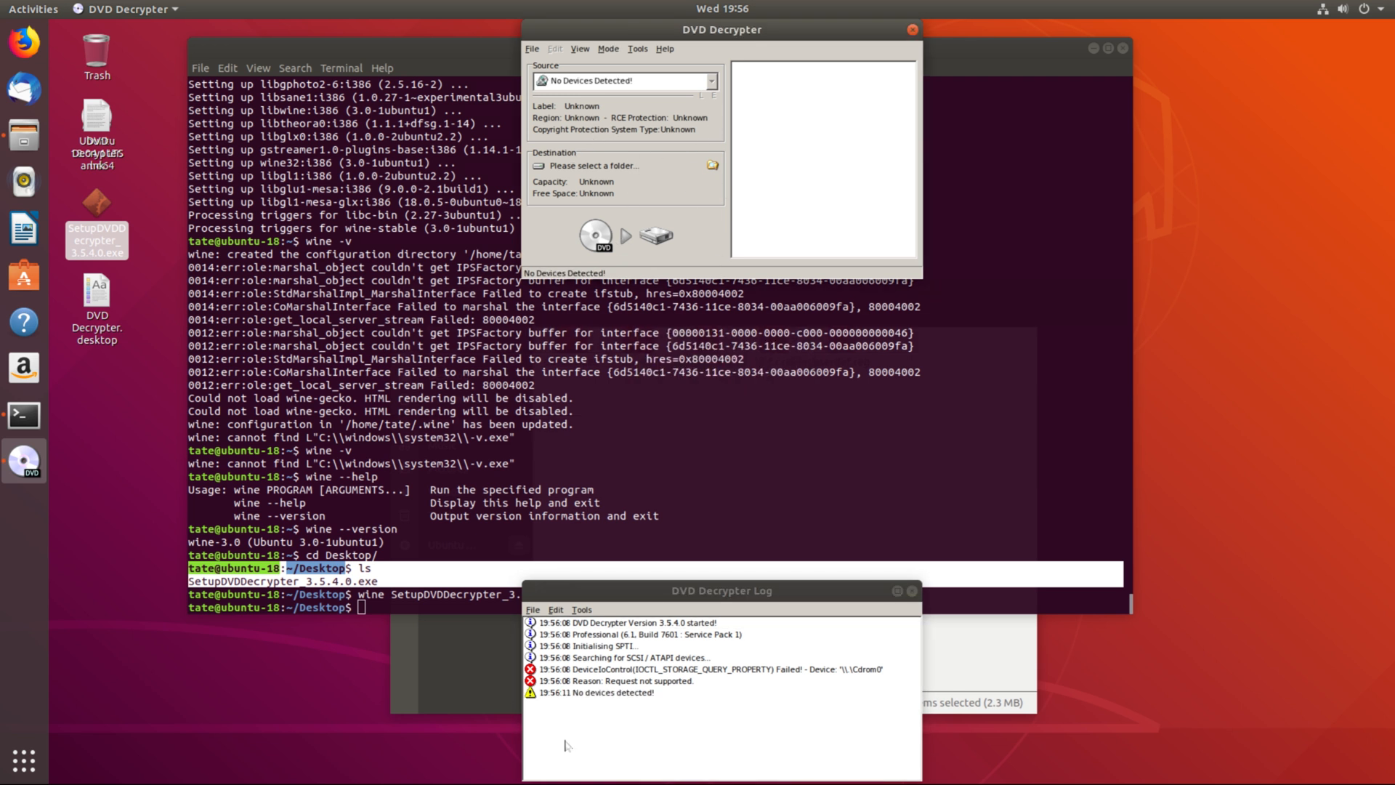
pyautogui.moveTo(907, 143)
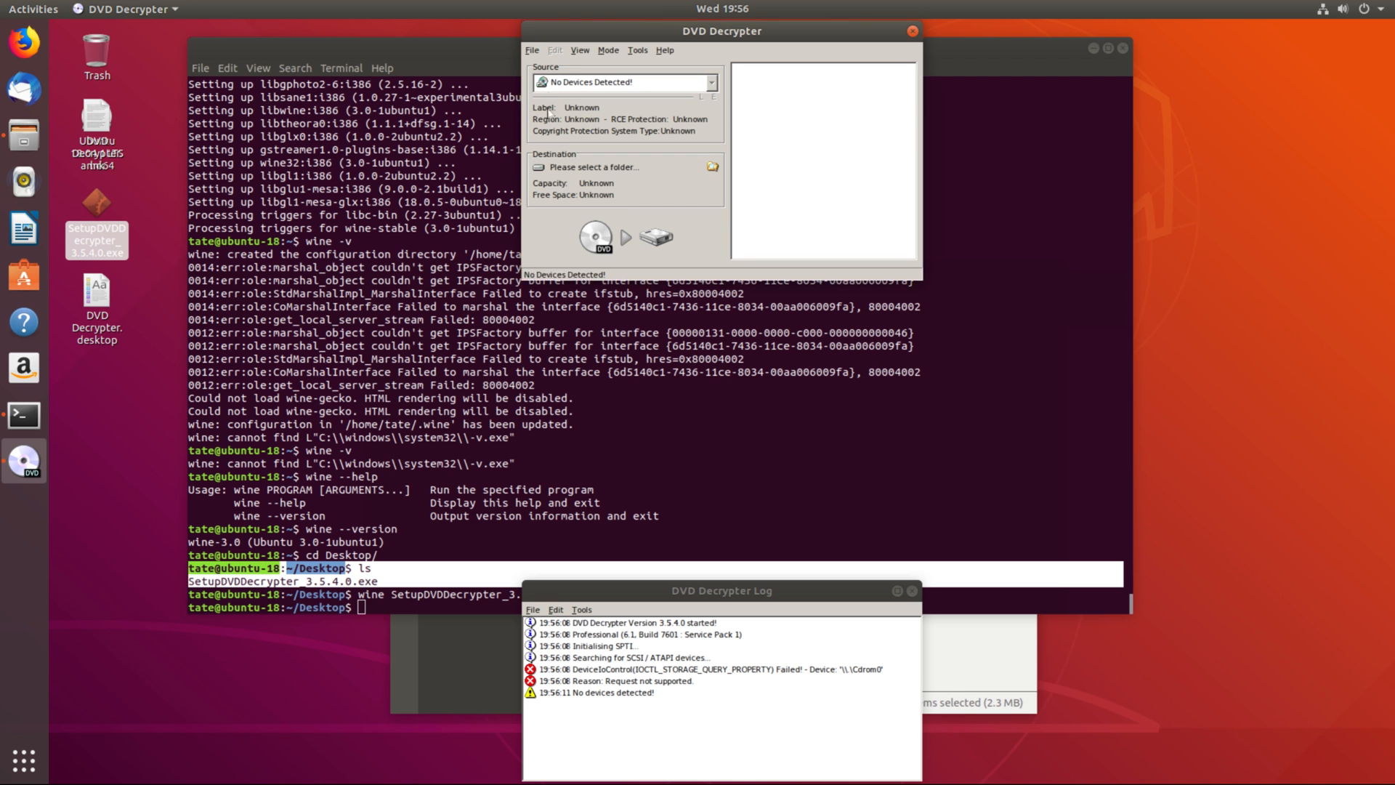
pyautogui.moveTo(722, 30); pyautogui.dragTo(712, 63)
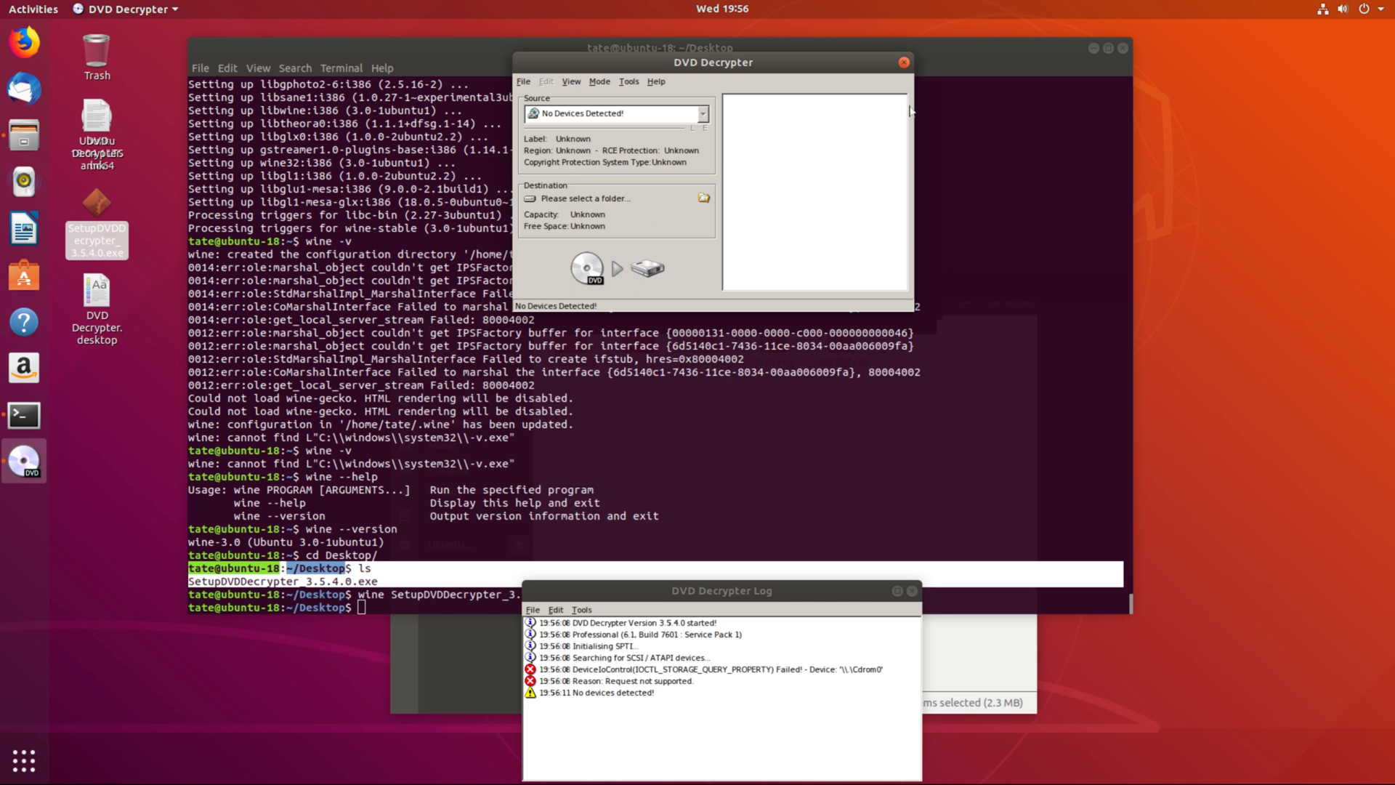
pyautogui.moveTo(639, 133)
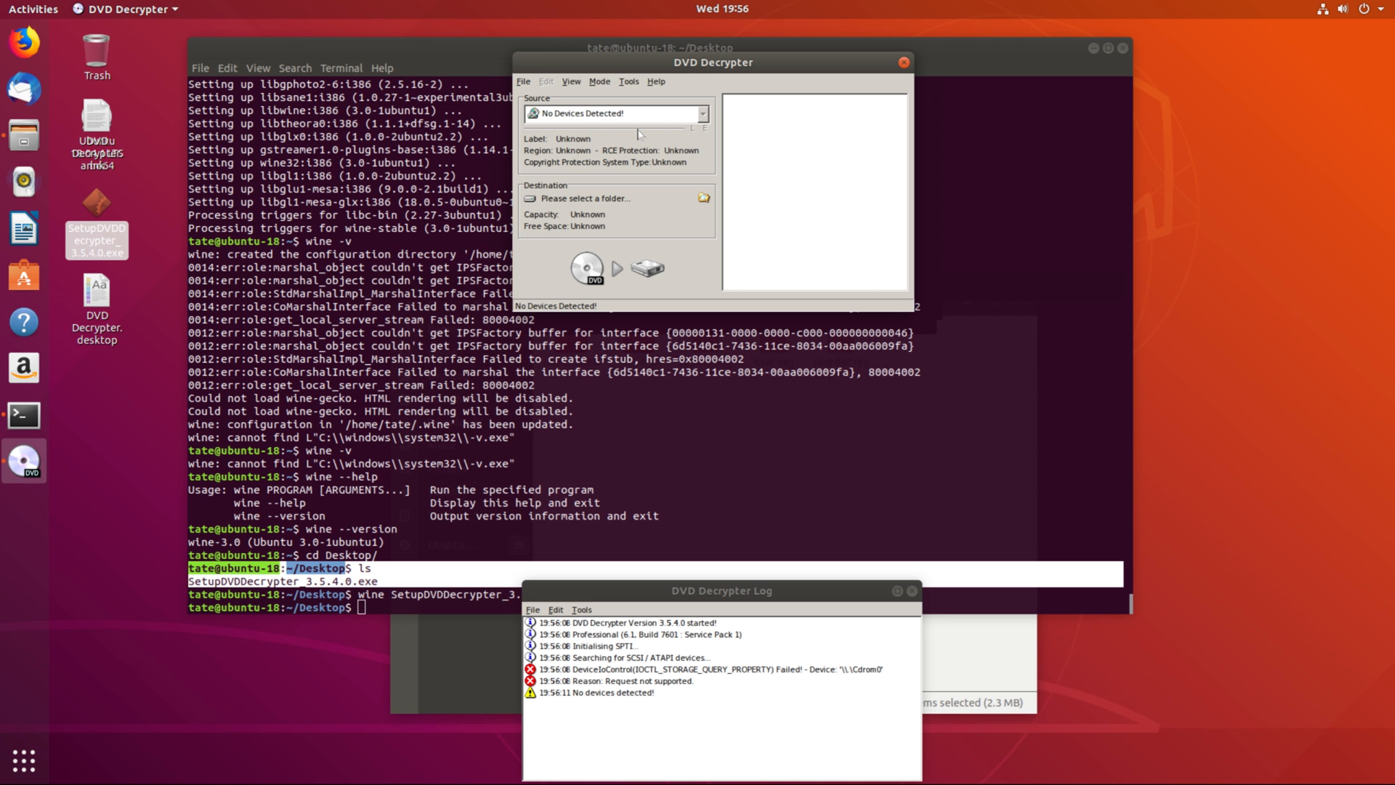
pyautogui.moveTo(476, 104)
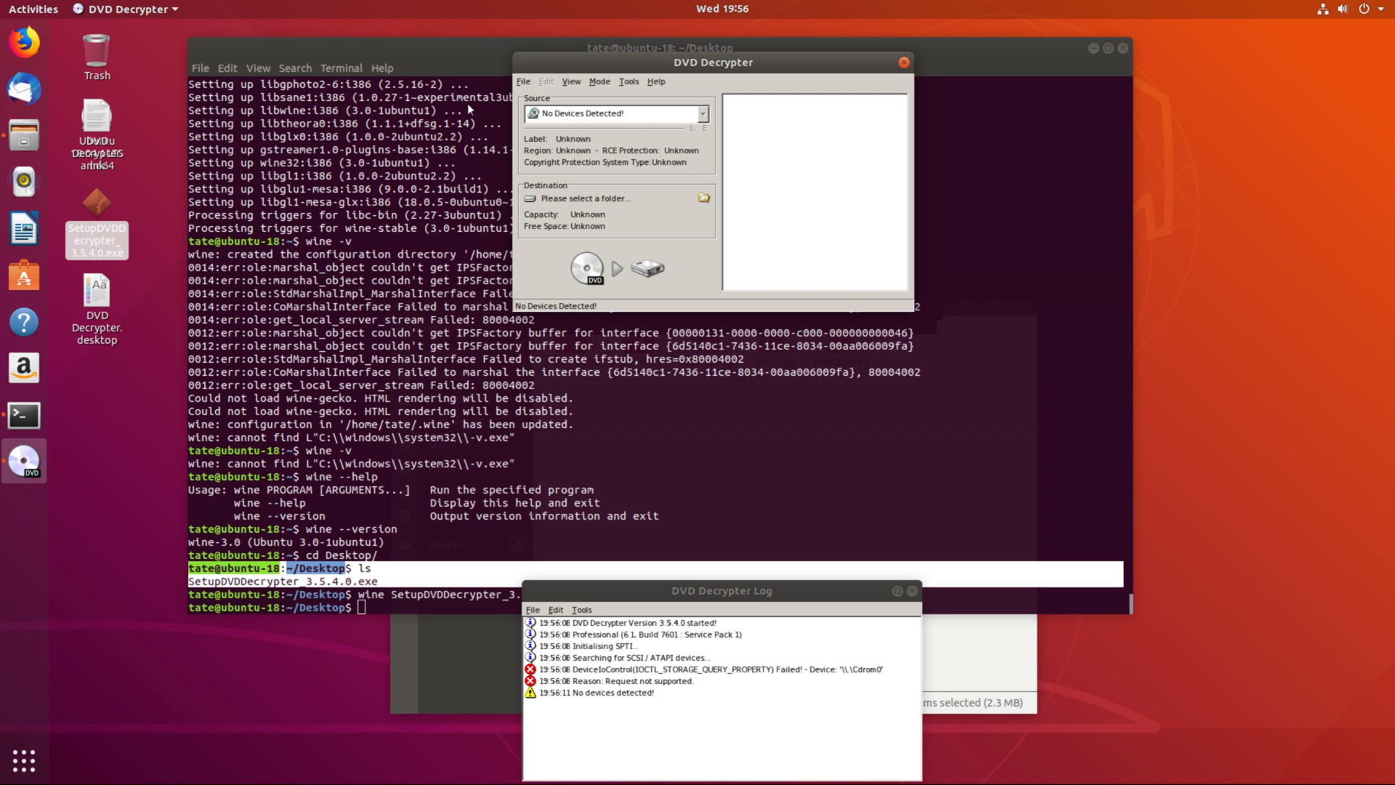